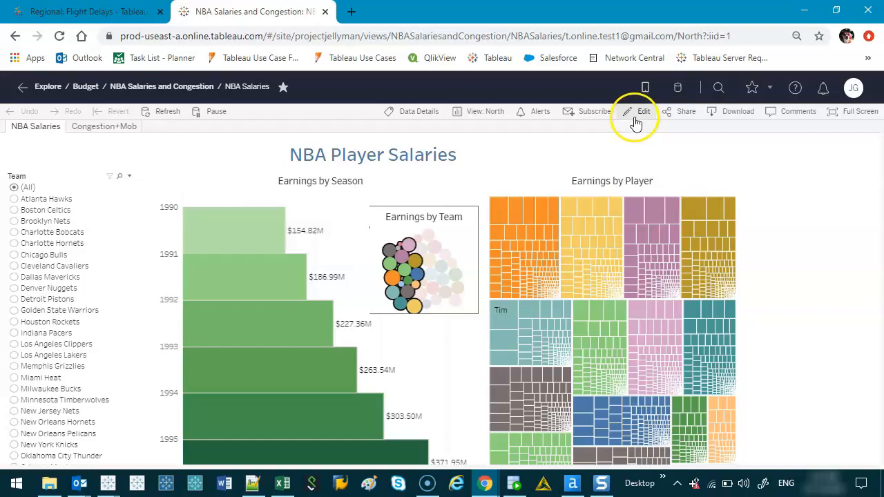
mouse_move(639, 112)
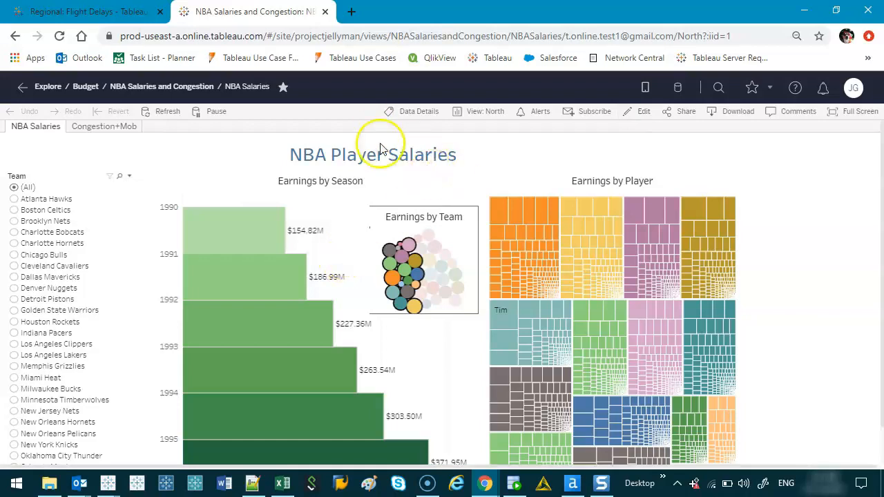
mouse_move(356, 162)
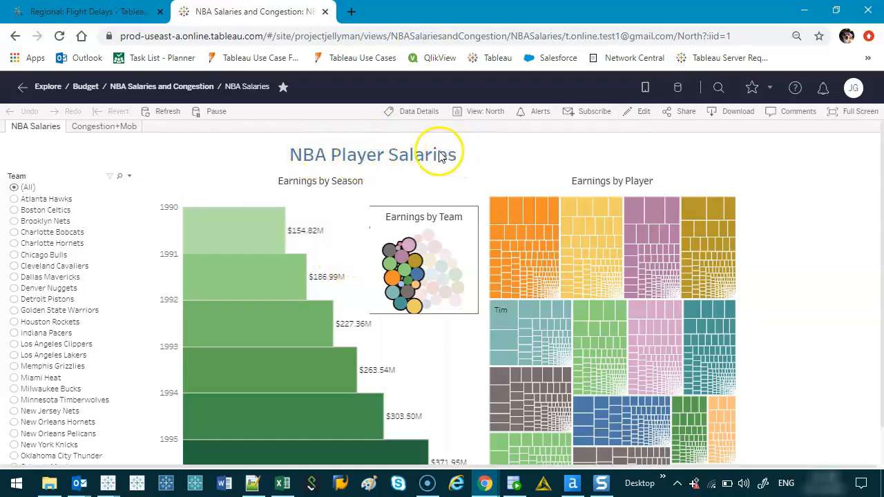
mouse_move(476, 155)
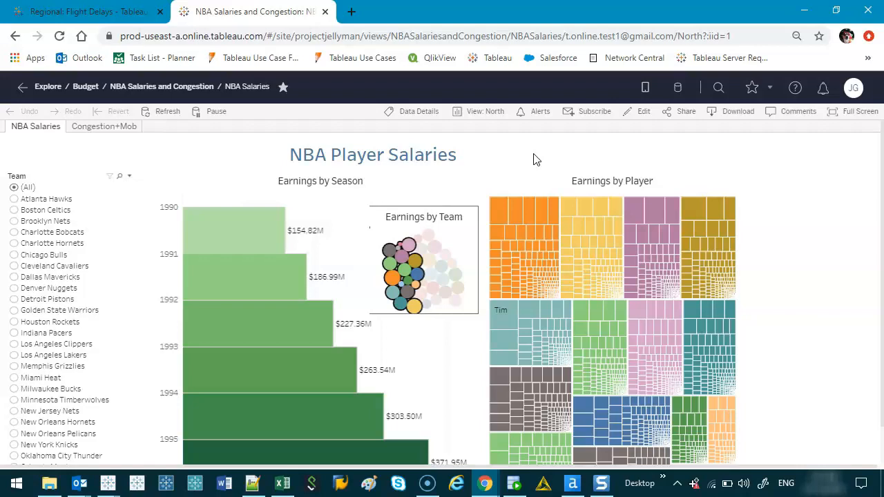
mouse_move(724, 111)
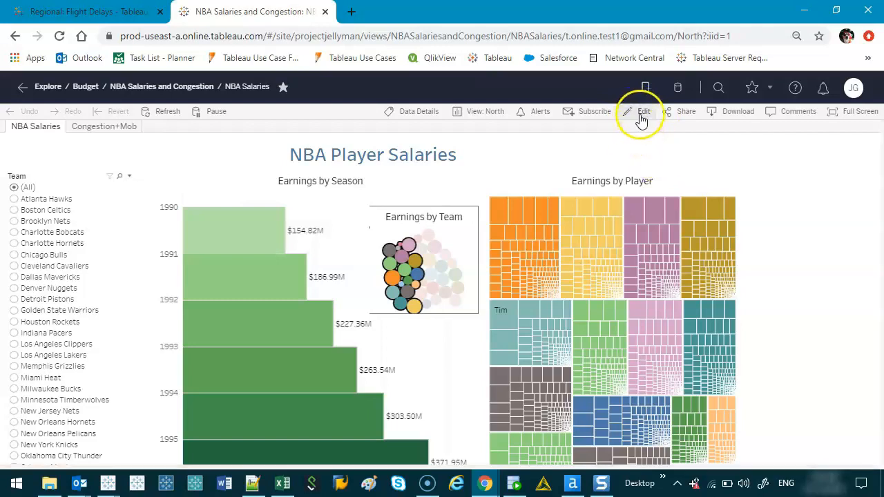
Enter edit mode on the NBA Salaries dashboard and switch to the empty Sheet 6.
left_click(644, 111)
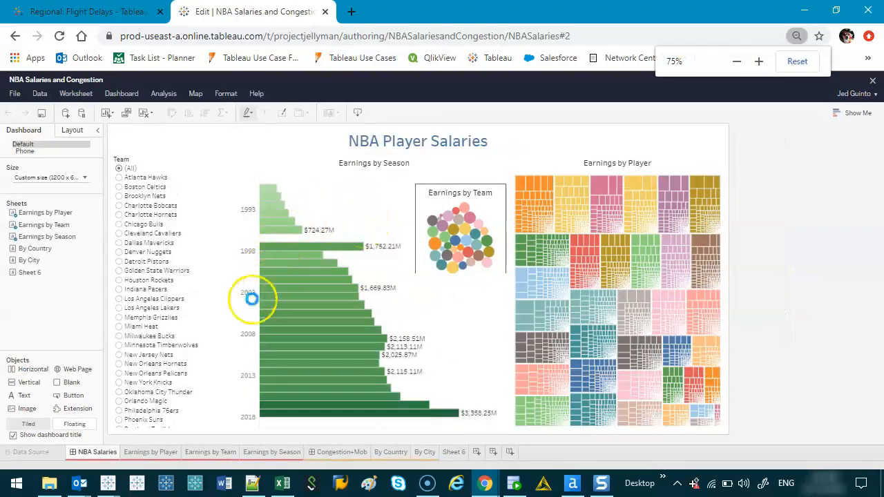
mouse_move(253, 419)
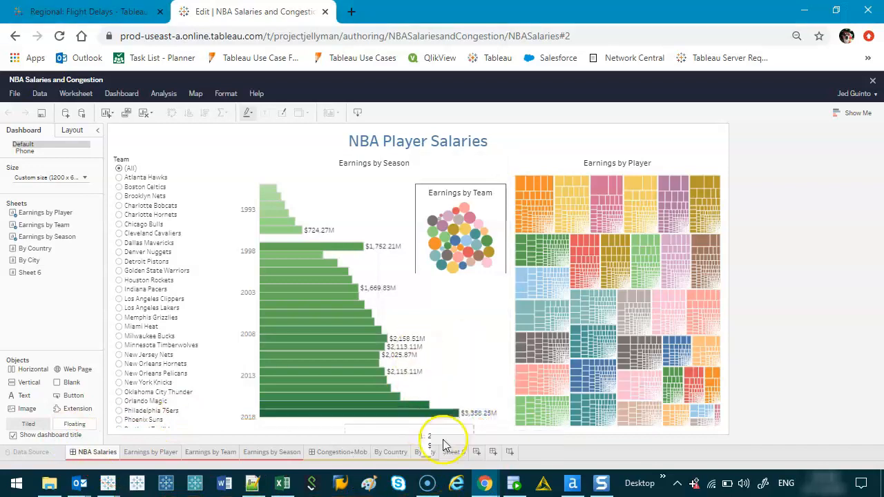
left_click(454, 452)
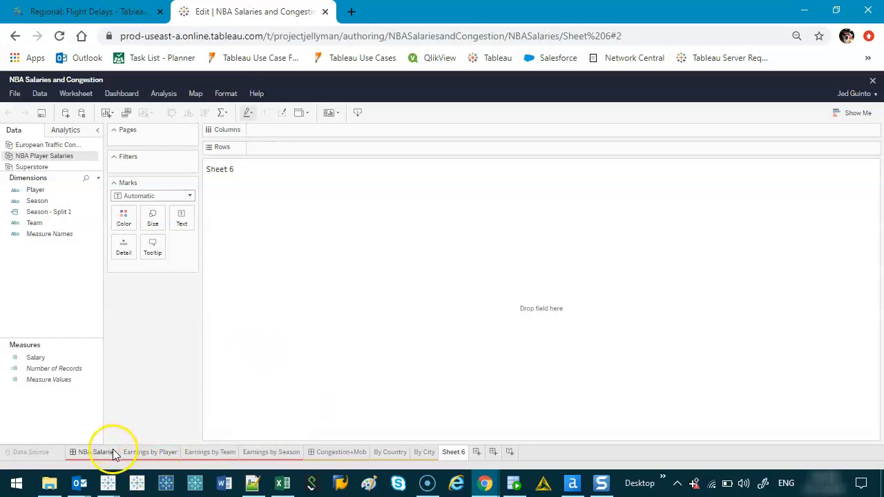
Retitle the NBA Salaries dashboard to 'NBA Player Salaries 1990 - 2019'.
left_click(96, 452)
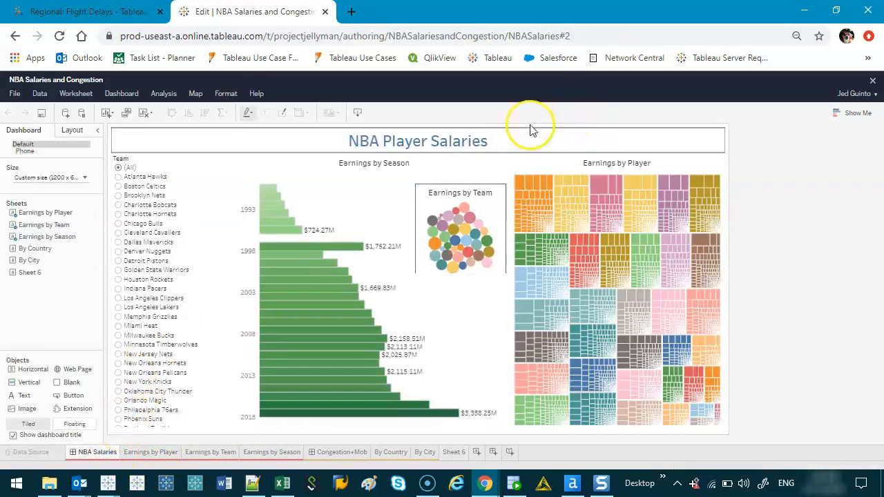
mouse_move(459, 142)
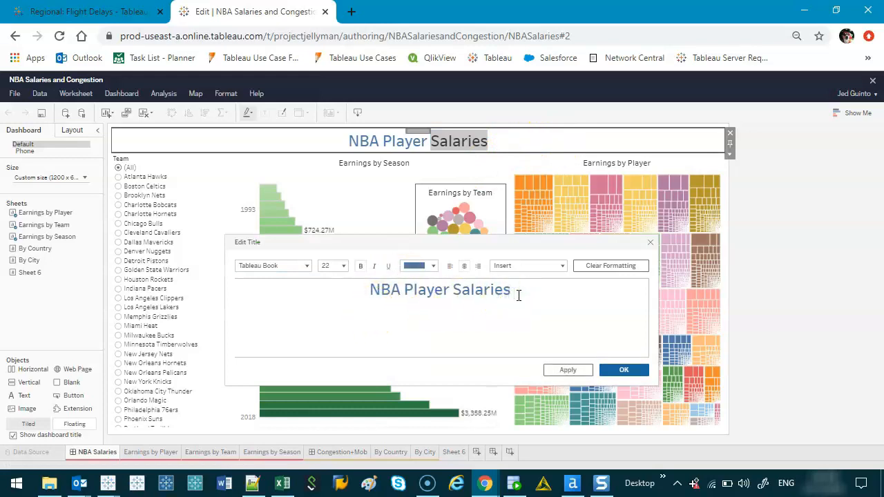
type("1990 - 201")
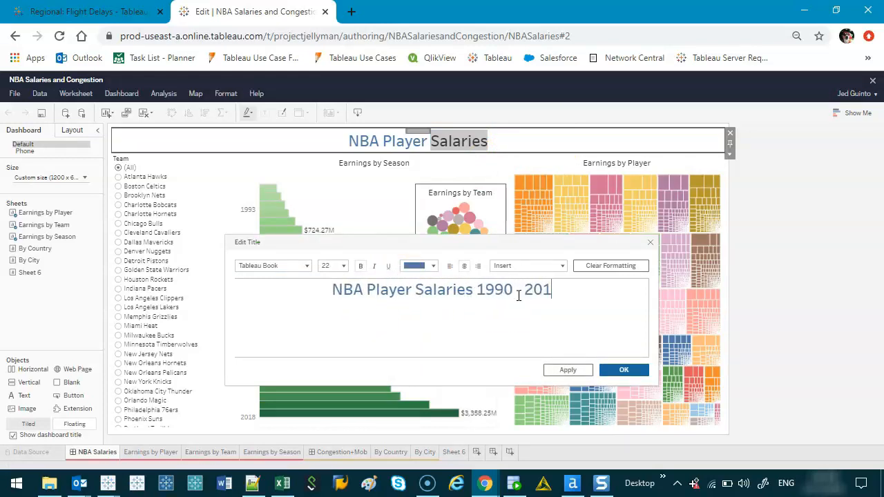
type("9")
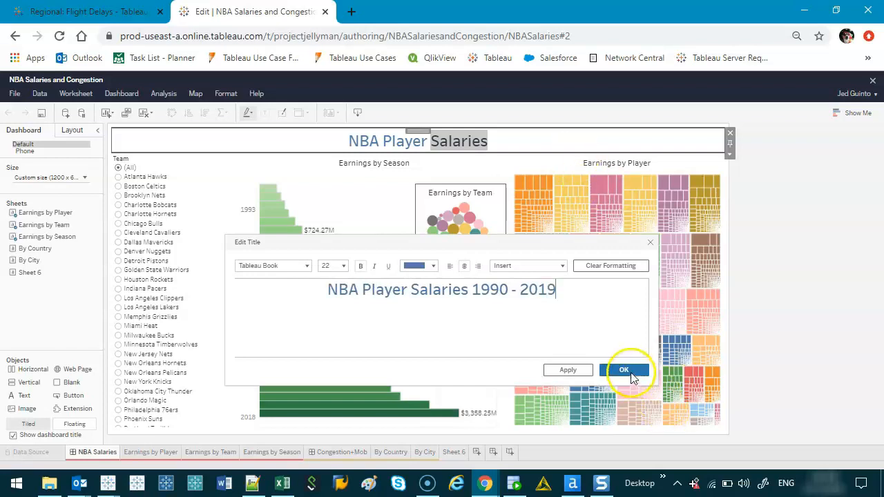
left_click(623, 371)
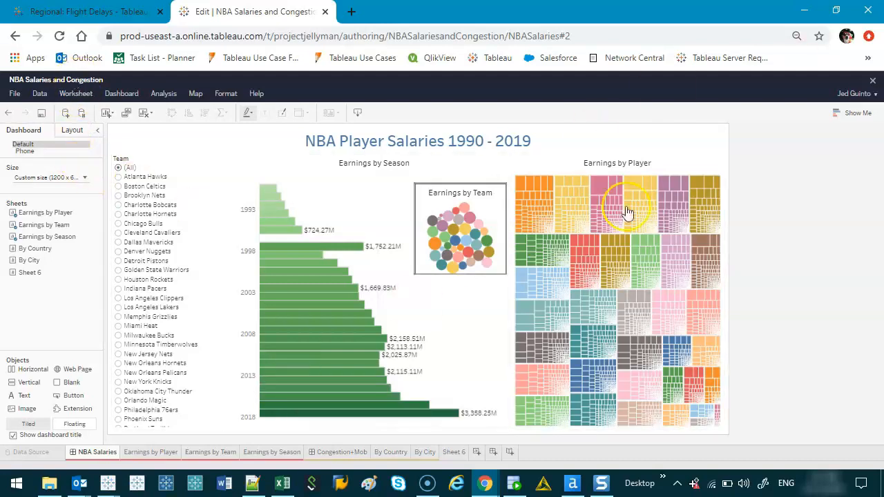
Save the workbook changes and exit the web editor.
left_click(617, 200)
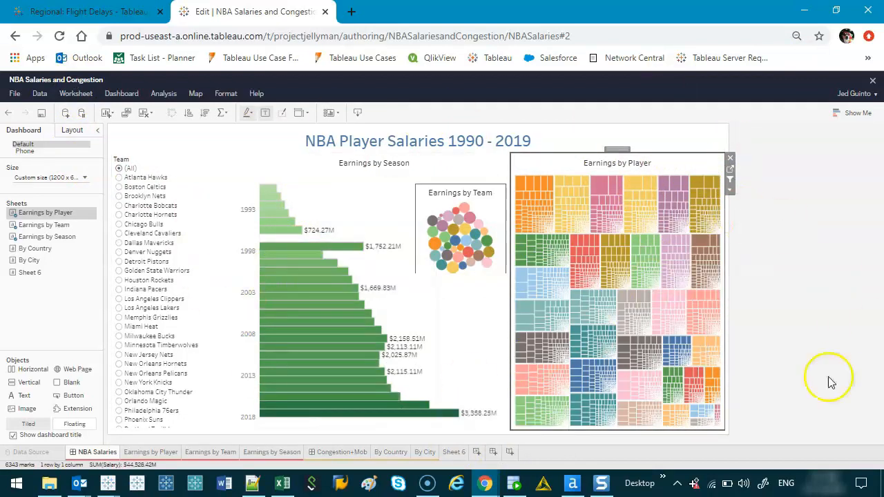
mouse_move(878, 82)
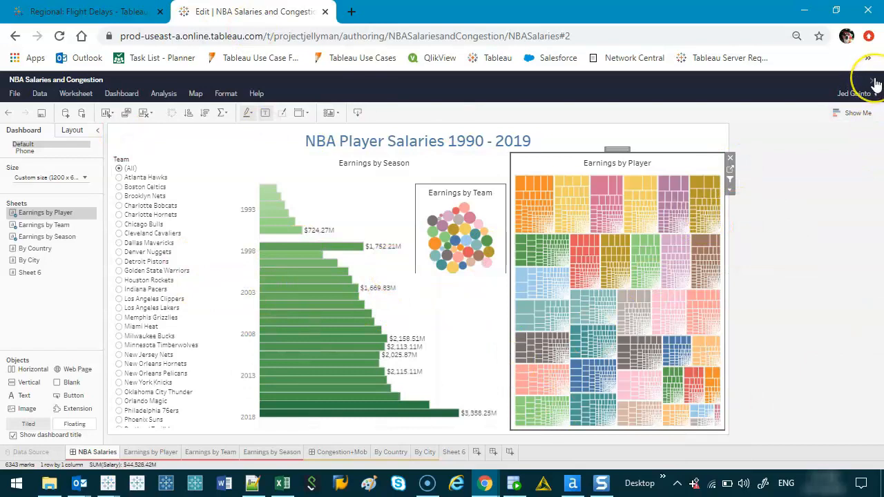
mouse_move(877, 81)
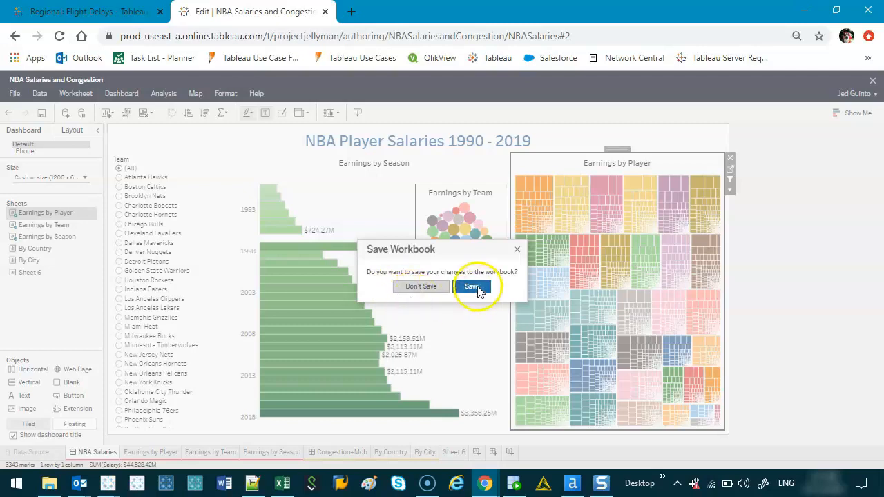
mouse_move(418, 289)
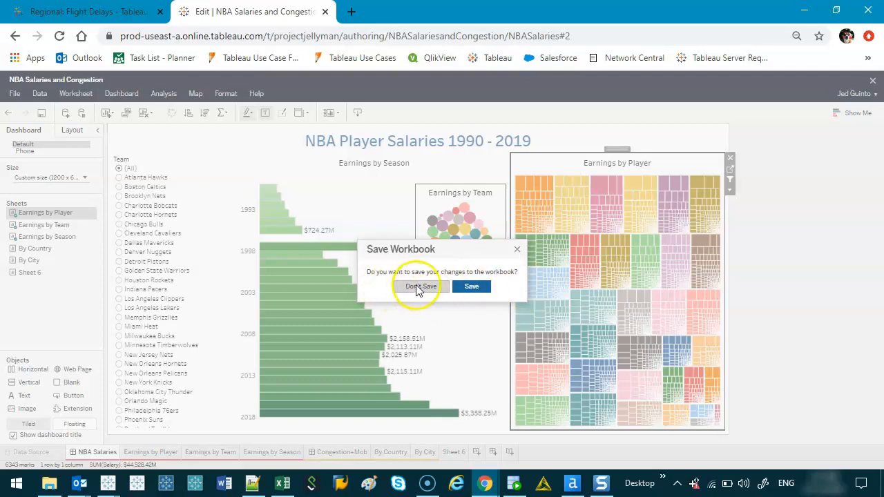
left_click(420, 286)
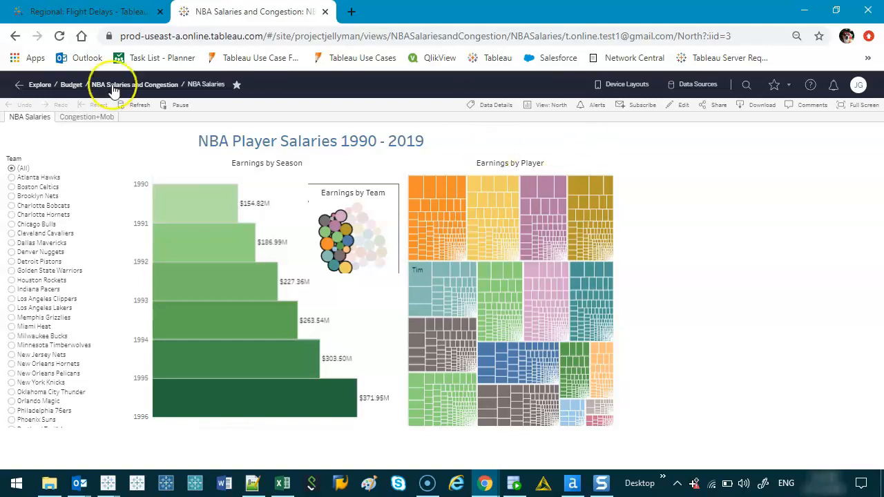
mouse_move(397, 206)
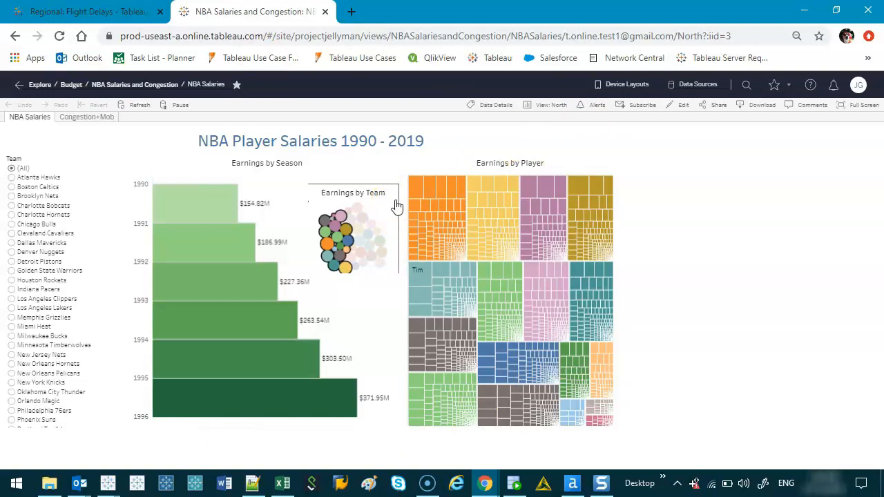
mouse_move(750, 250)
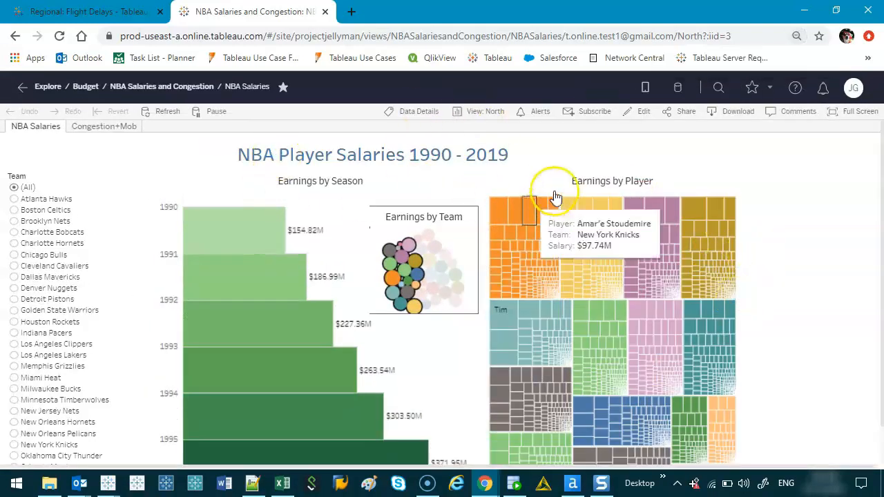
mouse_move(763, 135)
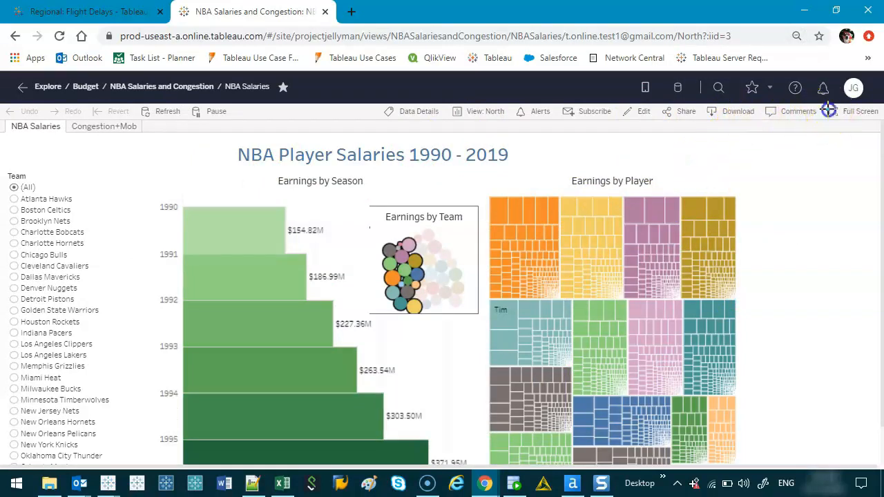
mouse_move(794, 114)
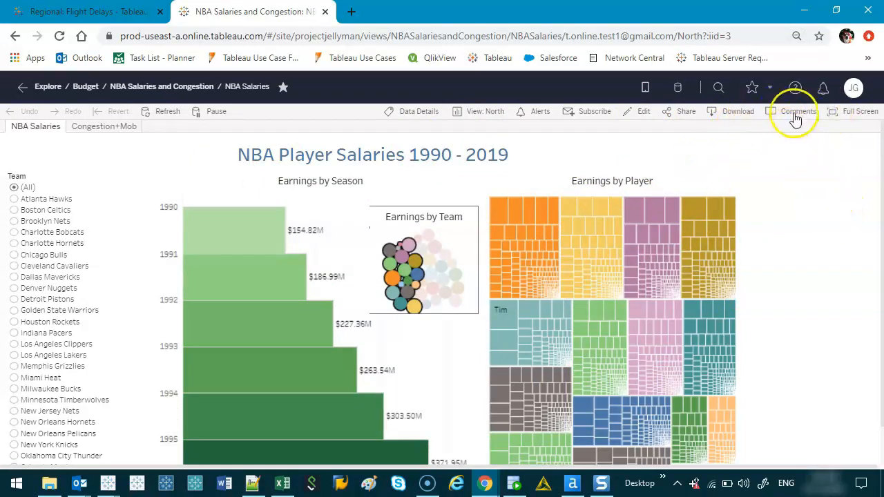
left_click(798, 111)
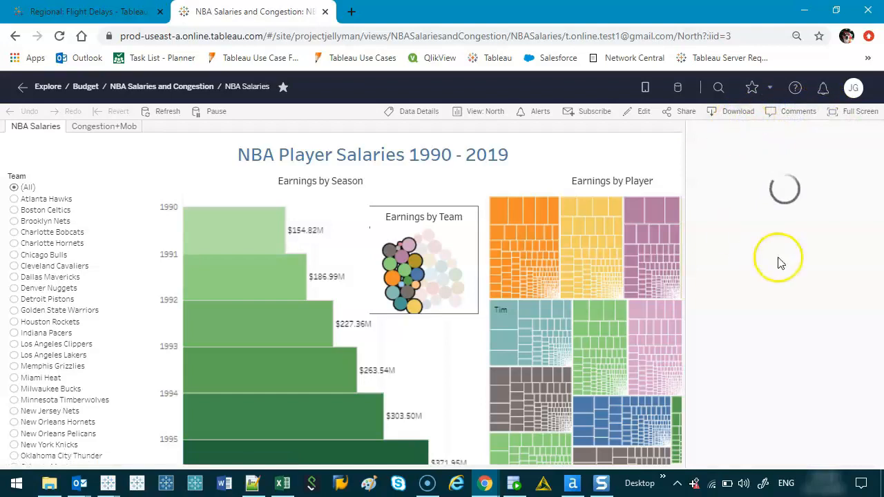
left_click(798, 111)
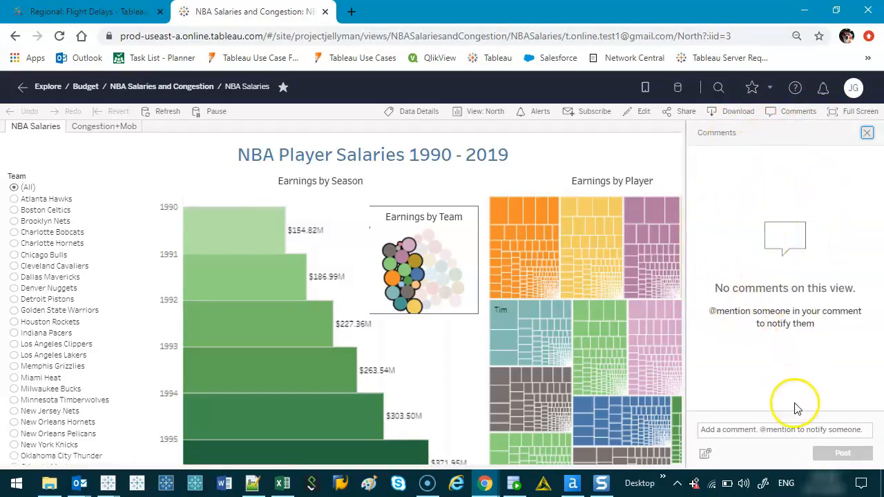
type("asdjf;lkasd")
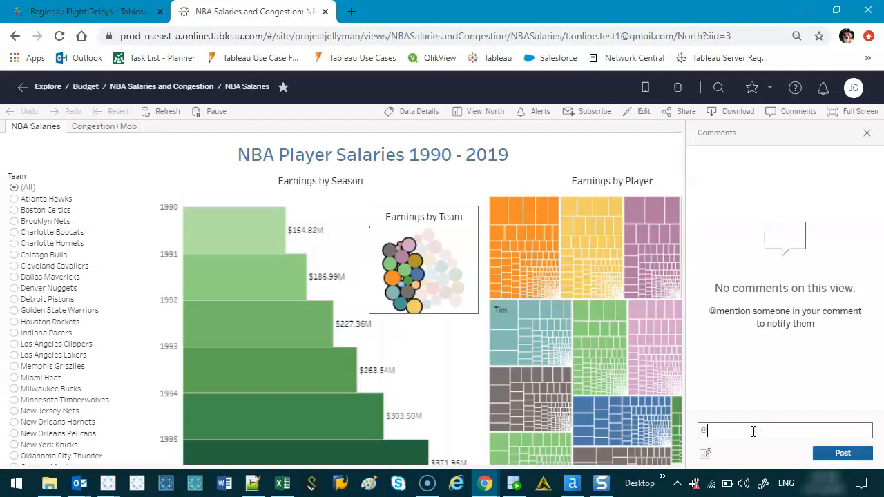
type("@")
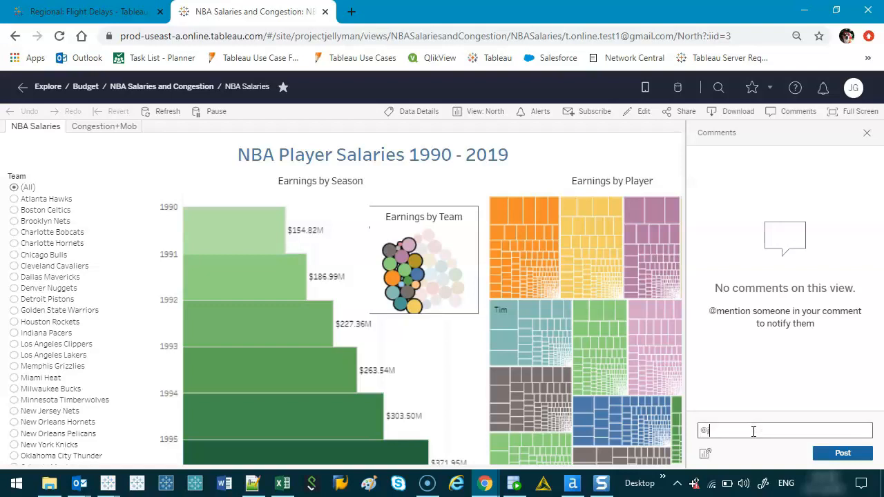
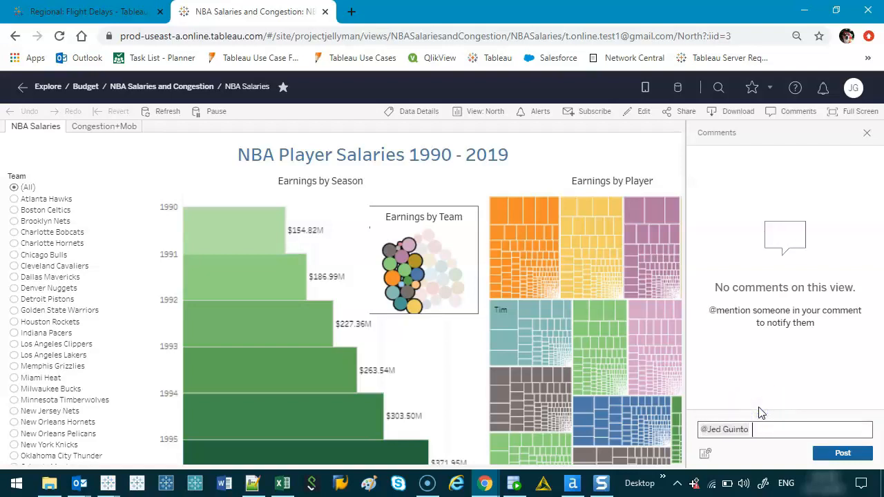
type("Please have")
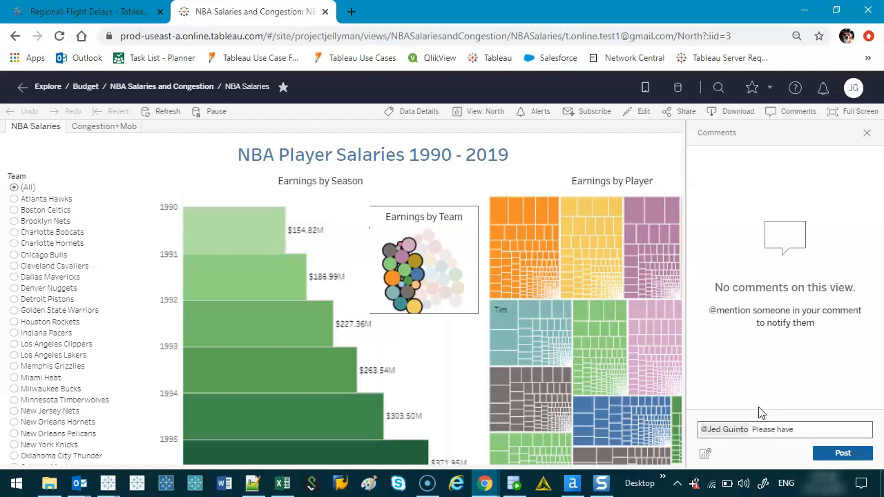
type("a loot at this")
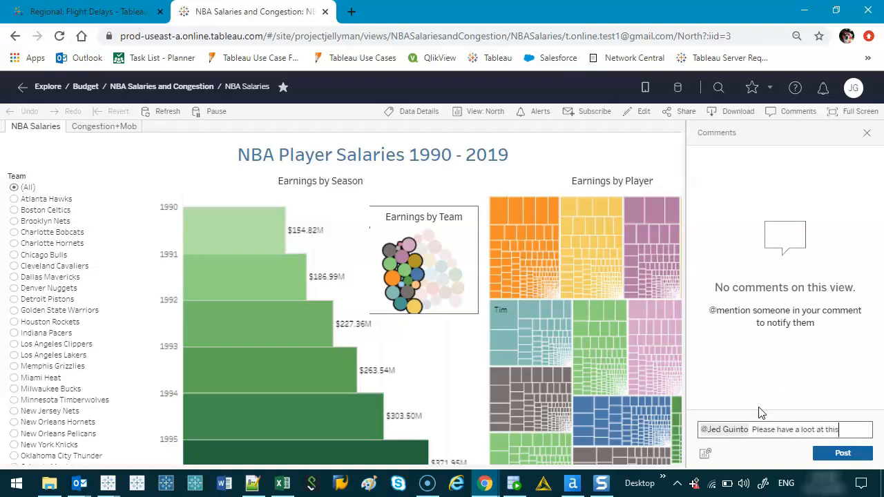
type("It seems off.")
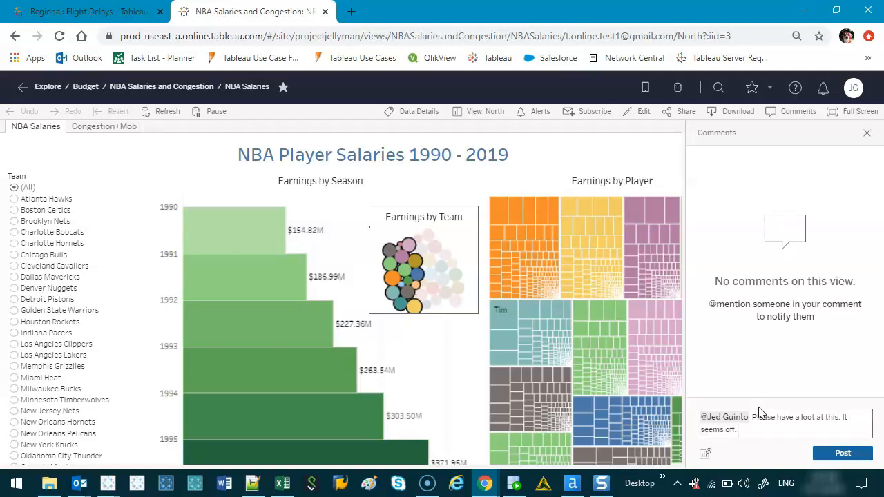
mouse_move(239, 320)
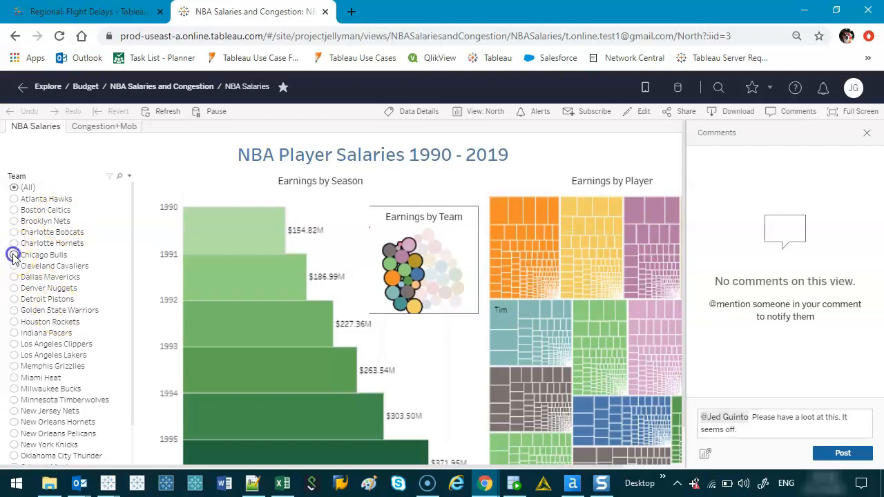
left_click(14, 255)
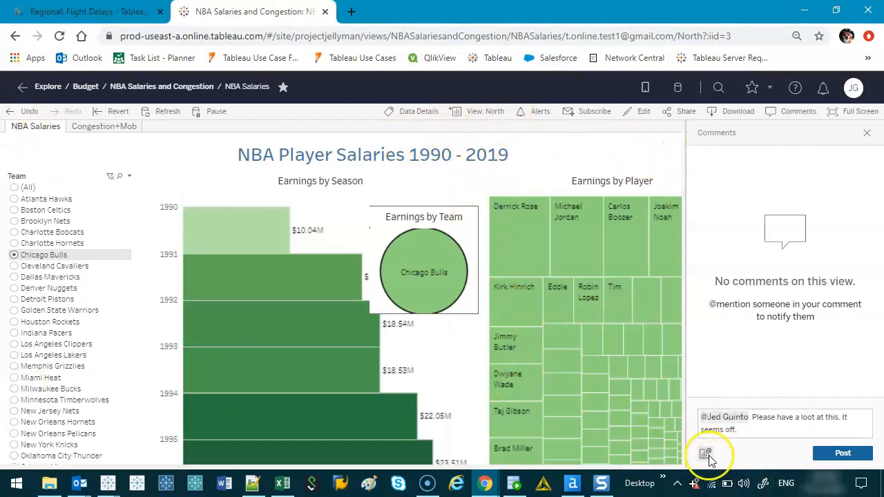
left_click(706, 453)
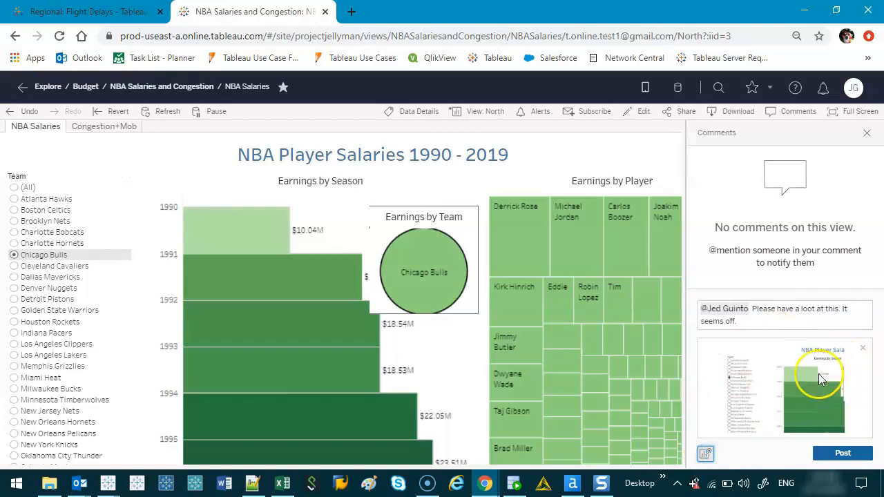
left_click(842, 453)
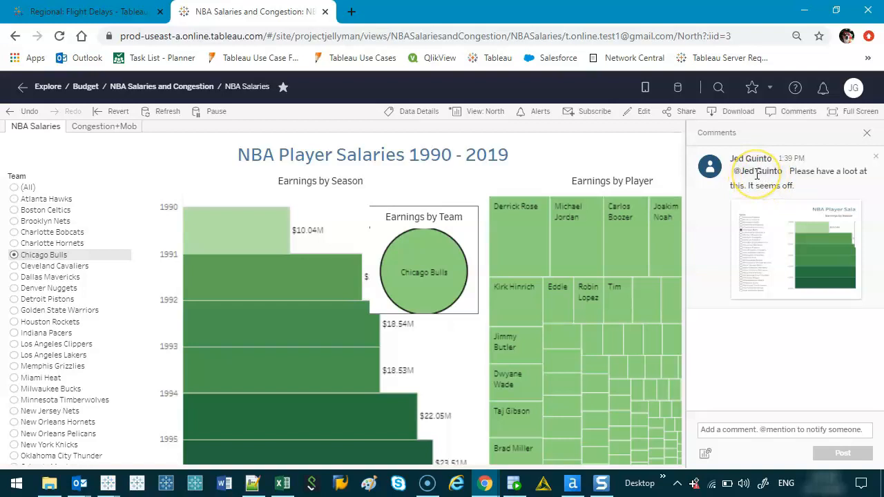
mouse_move(572, 257)
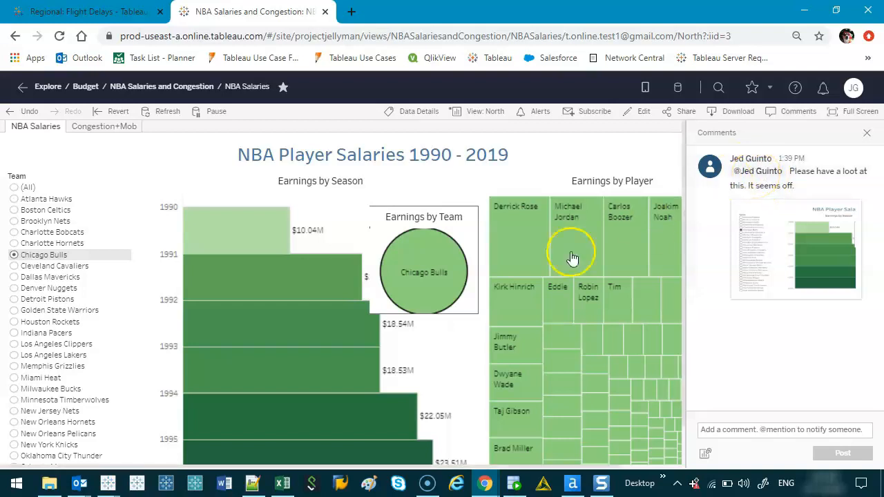
Switch to the Original view, restore the snapshot's Chicago Bulls state, then close Comments.
left_click(118, 111)
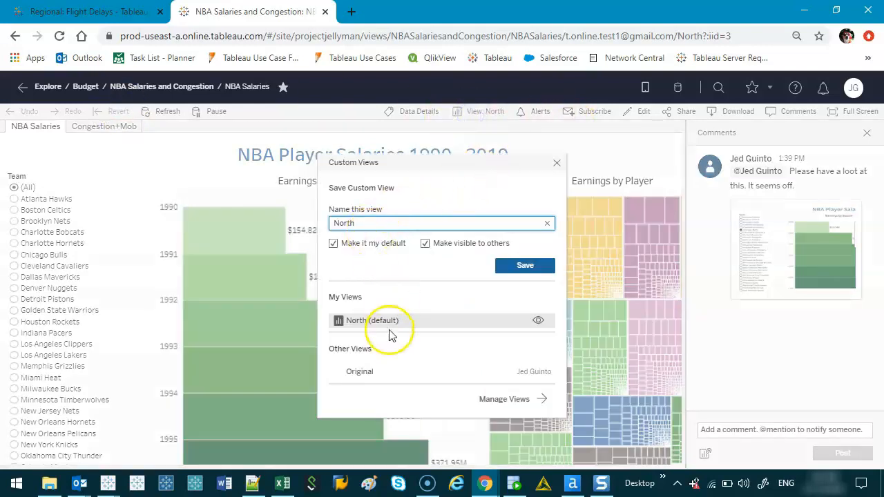
left_click(372, 320)
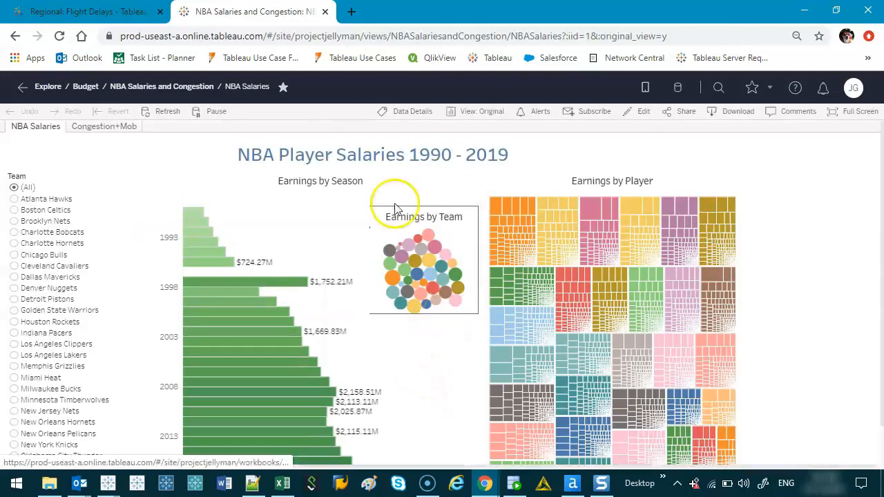
left_click(798, 111)
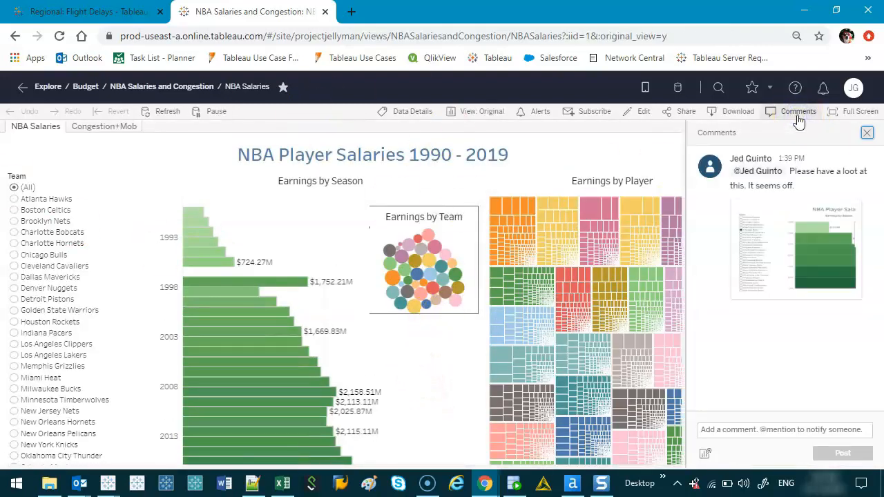
mouse_move(755, 280)
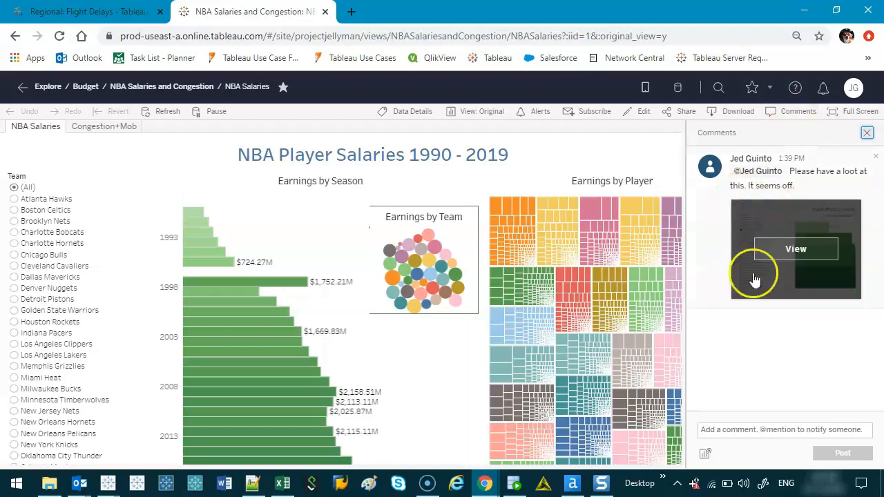
mouse_move(800, 278)
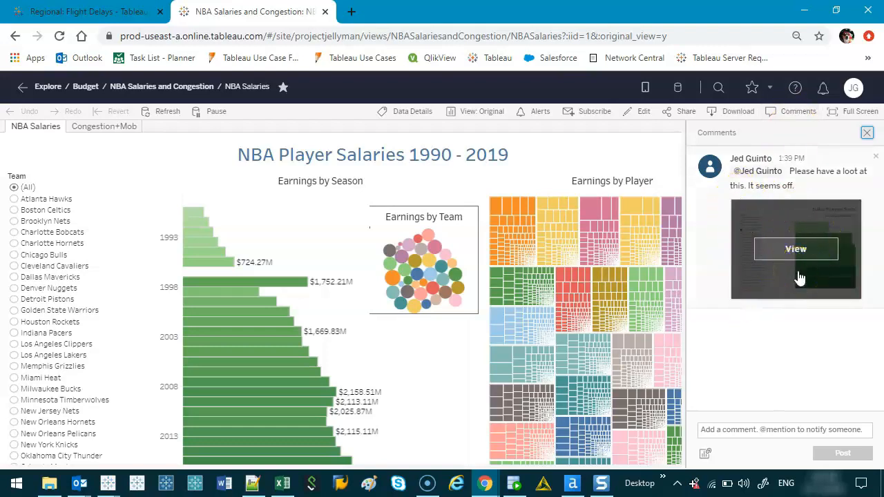
left_click(796, 249)
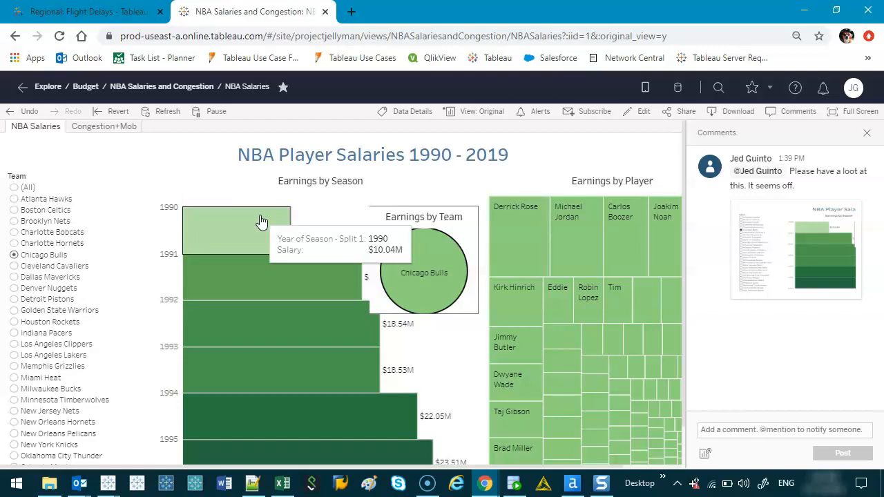
mouse_move(396, 19)
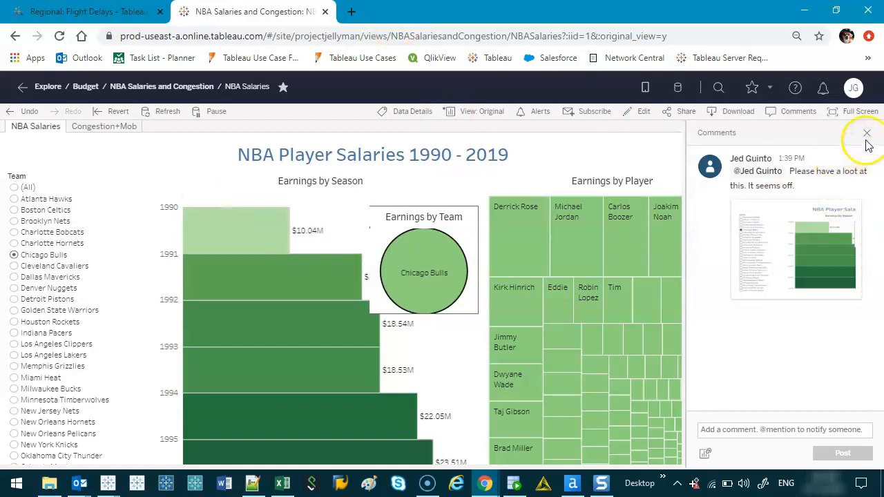
left_click(868, 133)
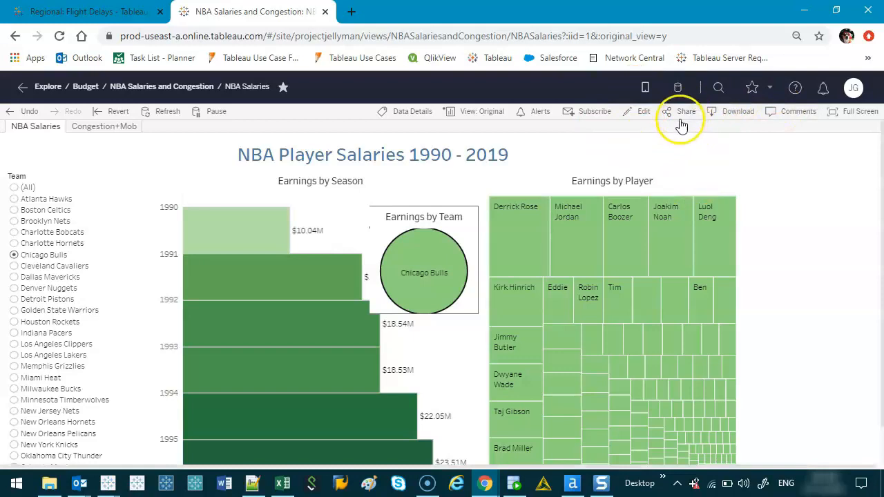
left_click(686, 111)
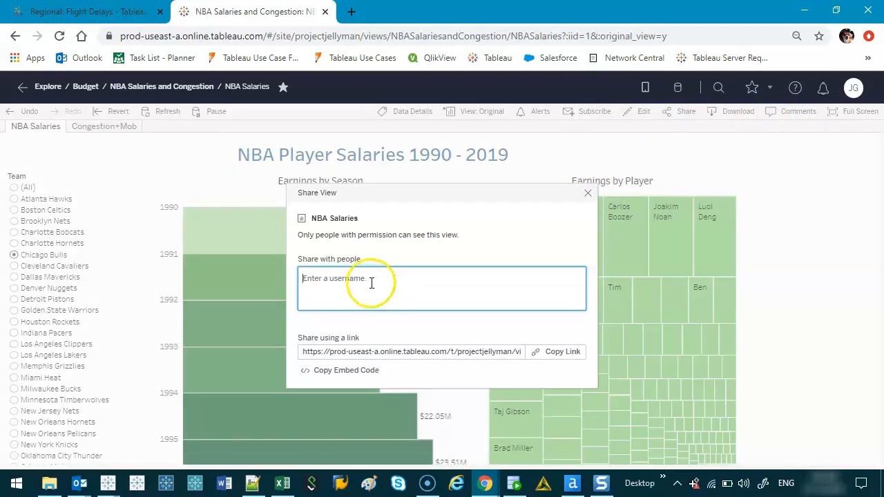
mouse_move(404, 148)
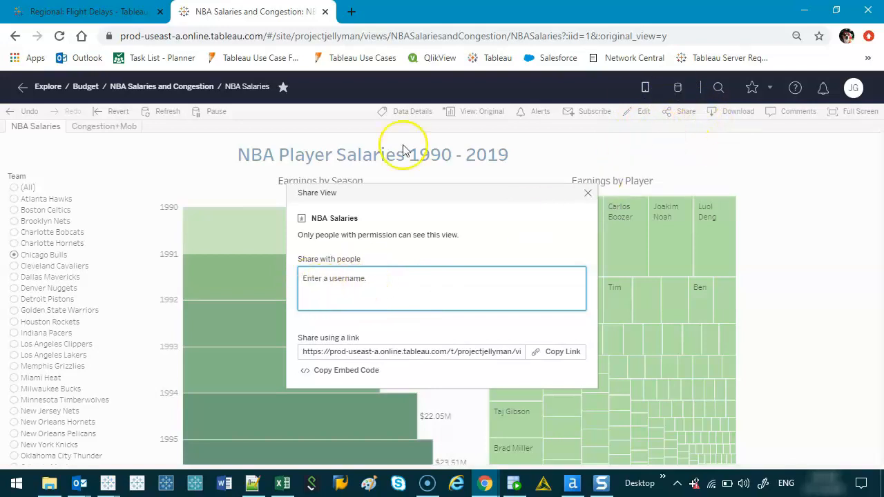
mouse_move(352, 12)
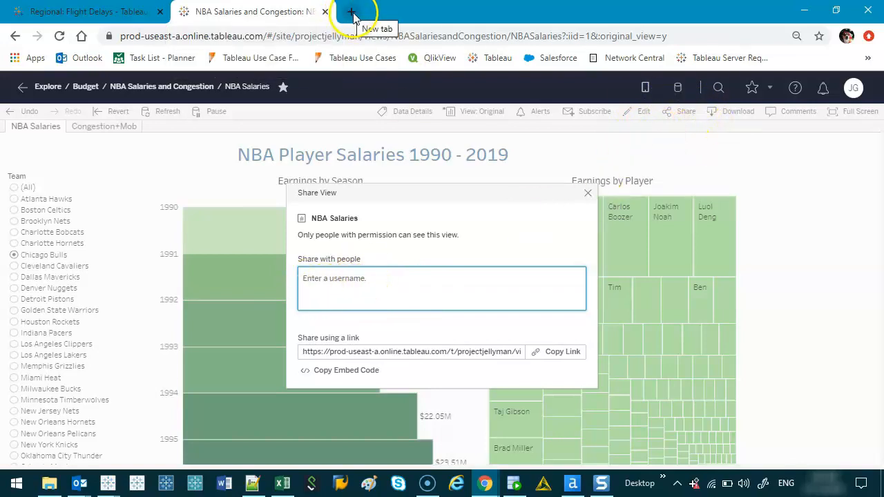
left_click(351, 11)
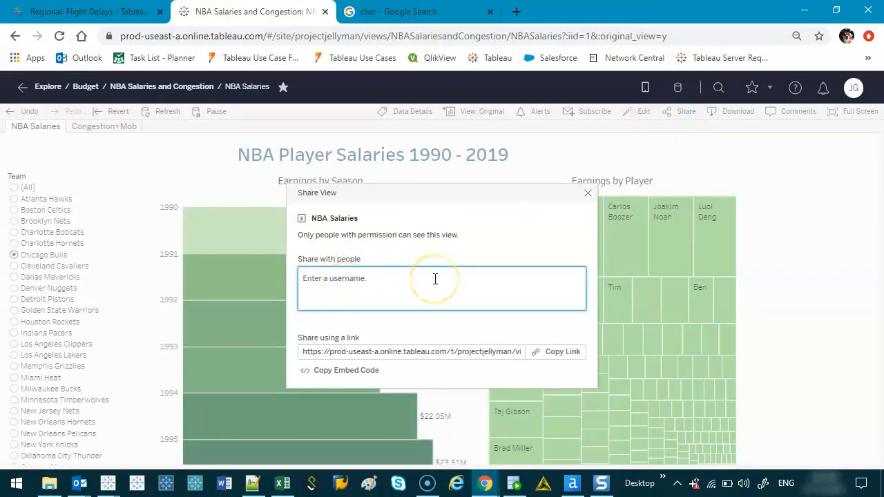
type("jed")
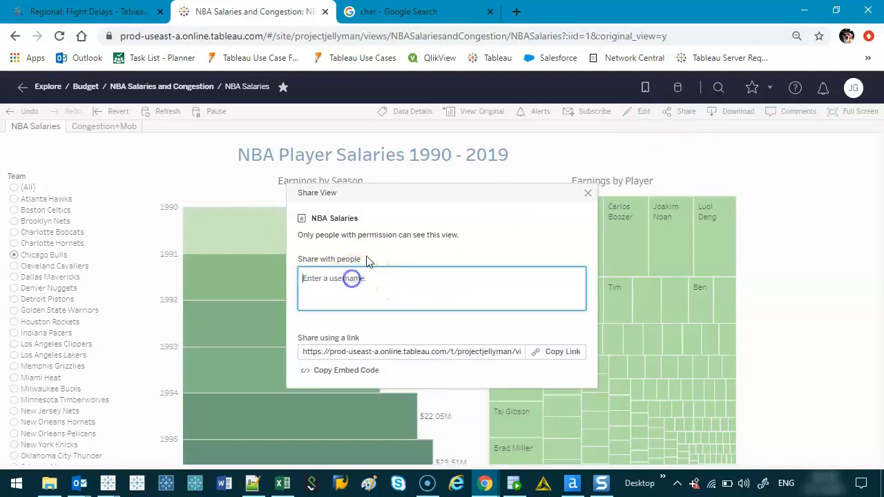
left_click(411, 351)
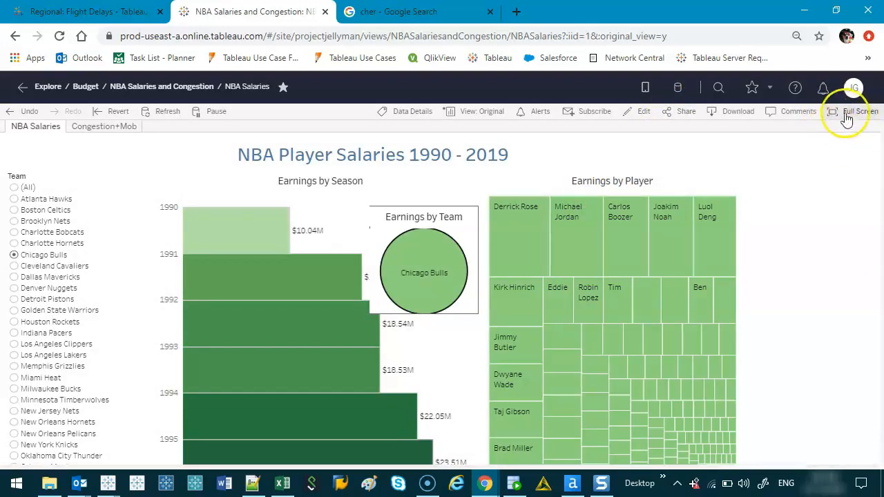
mouse_move(798, 111)
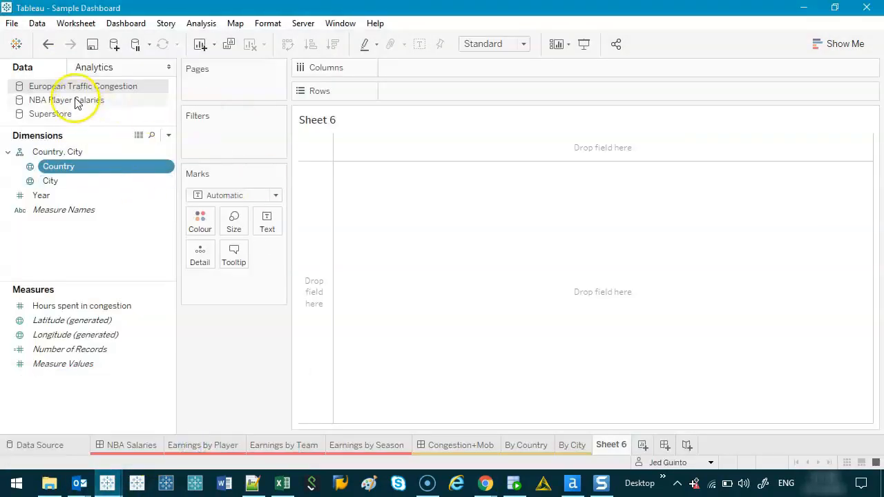
Select the NBA Player Salaries data source to build the running-sum salary line chart.
left_click(66, 100)
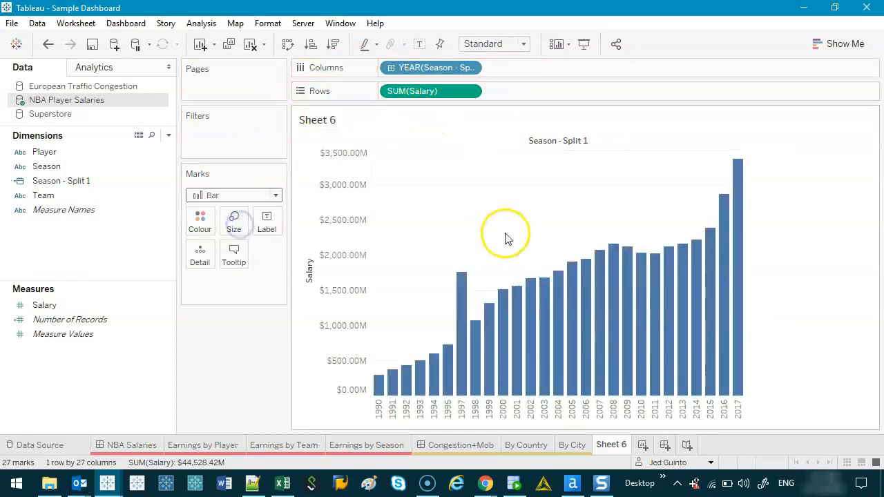
left_click(391, 67)
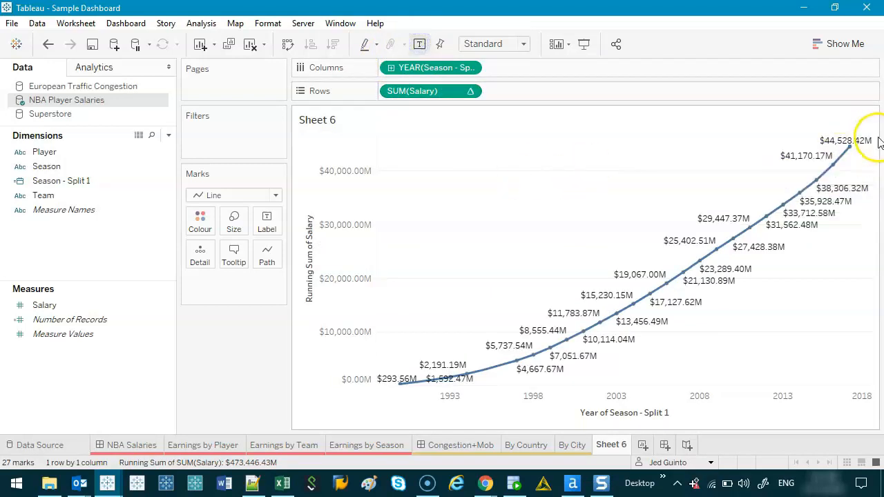
mouse_move(868, 143)
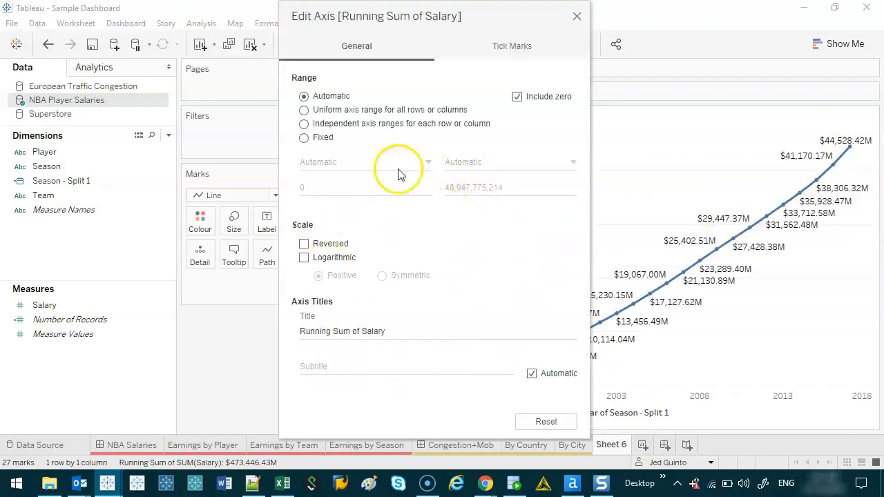
Fix the Running Sum of Salary axis range from 0 to $70,000M.
left_click(303, 137)
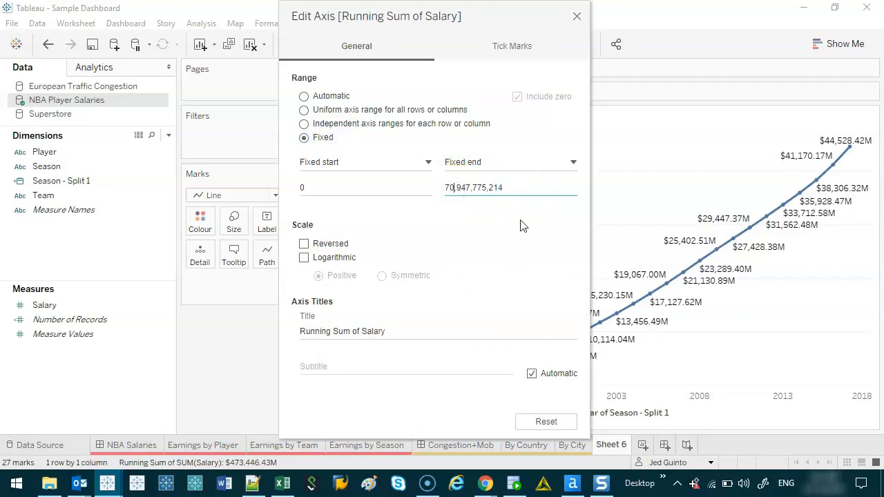
left_click(577, 16)
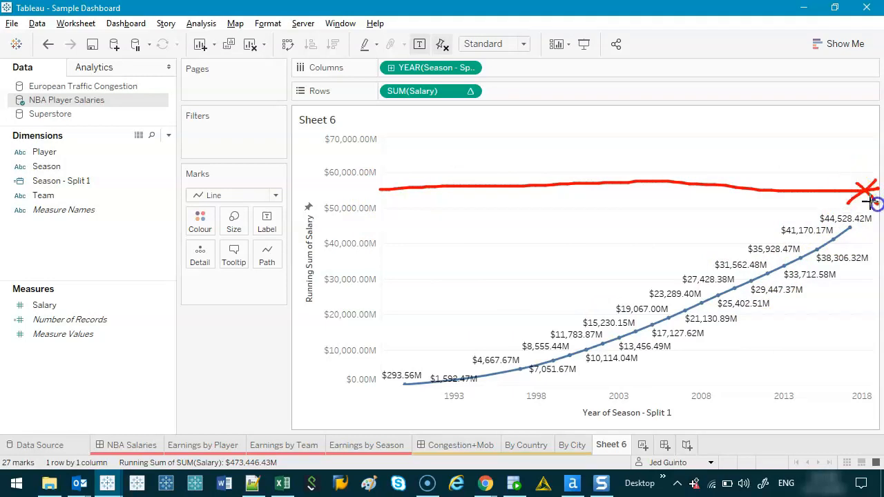
mouse_move(878, 308)
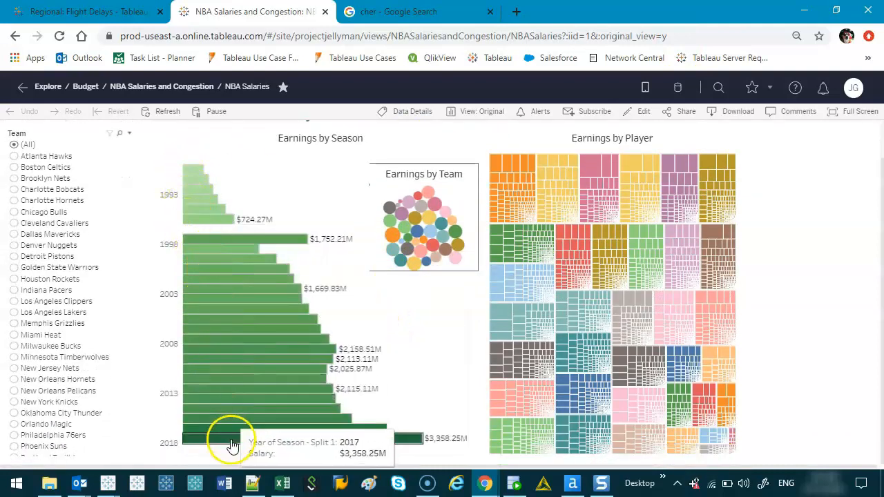
mouse_move(111, 483)
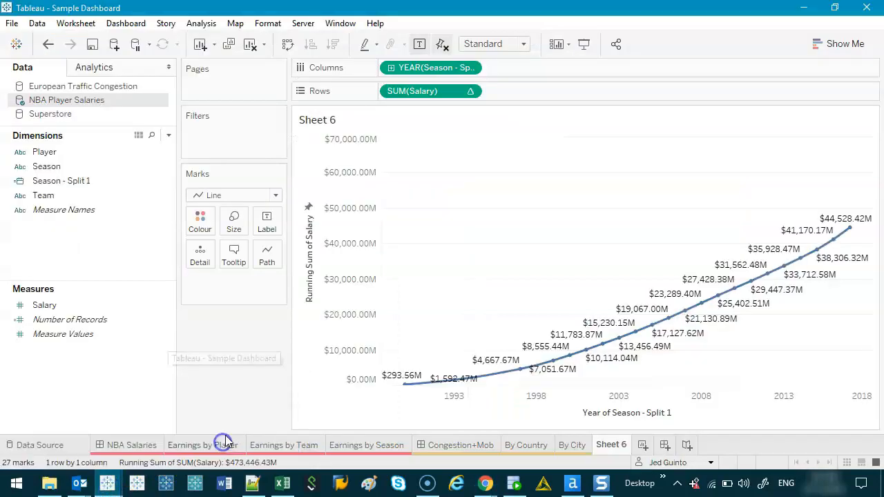
Switch to the Earnings by Season sheet and right-click in its view.
left_click(367, 444)
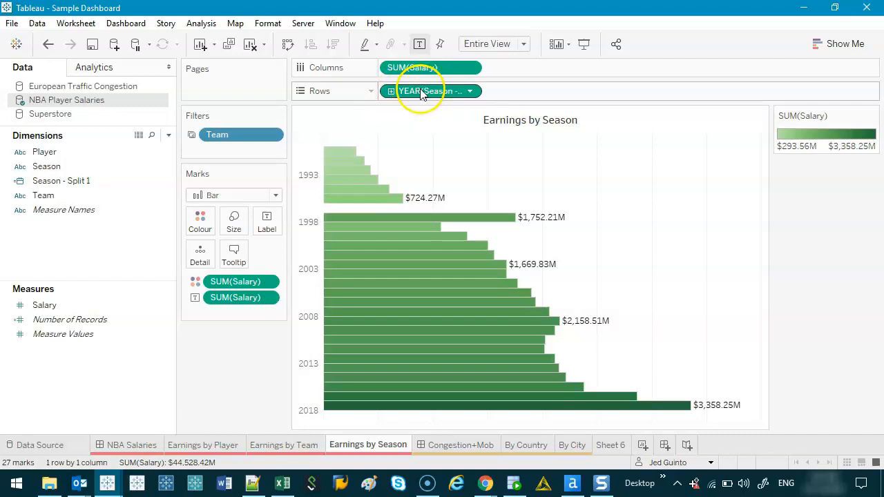
right_click(428, 91)
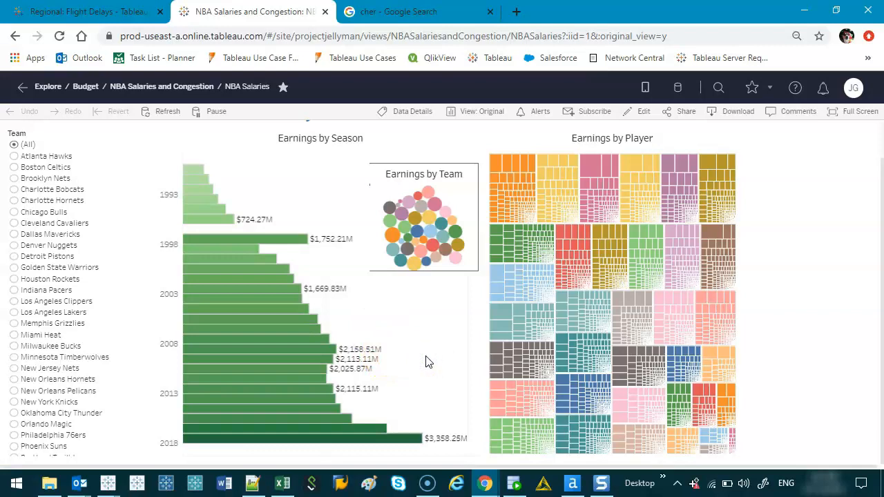
mouse_move(307, 446)
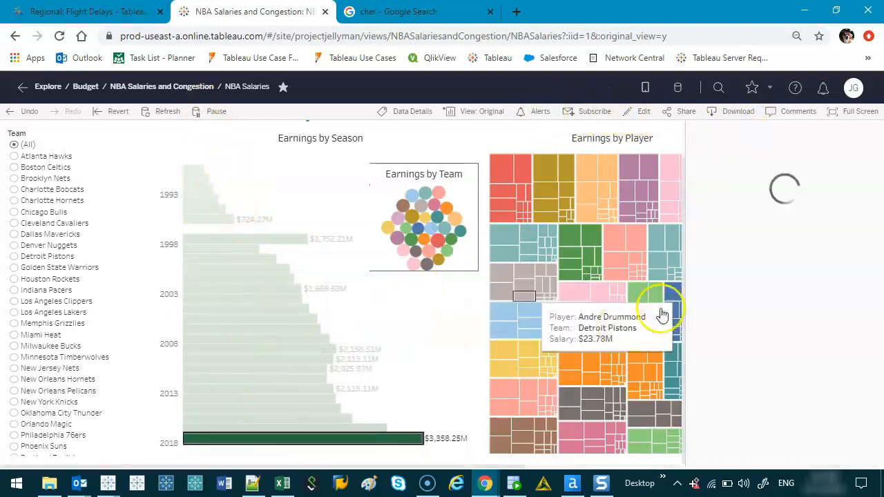
mouse_move(772, 283)
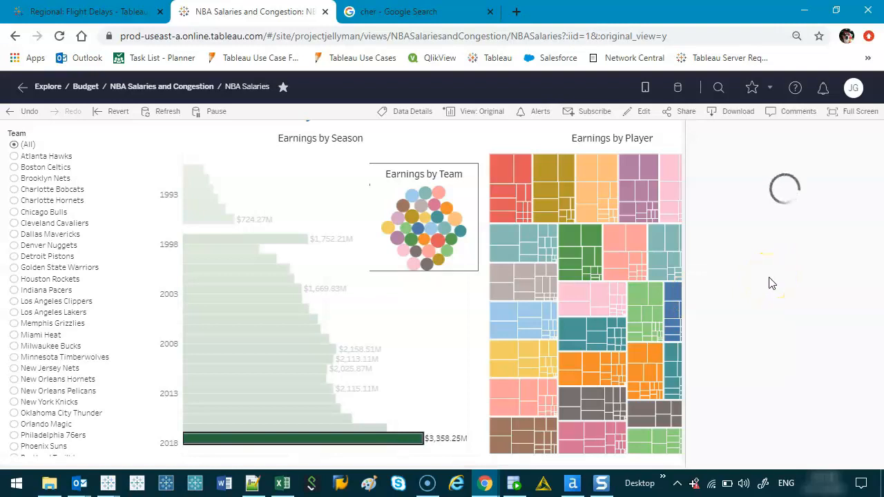
Open the Alerts panel, showing no alerts, then close it.
left_click(539, 112)
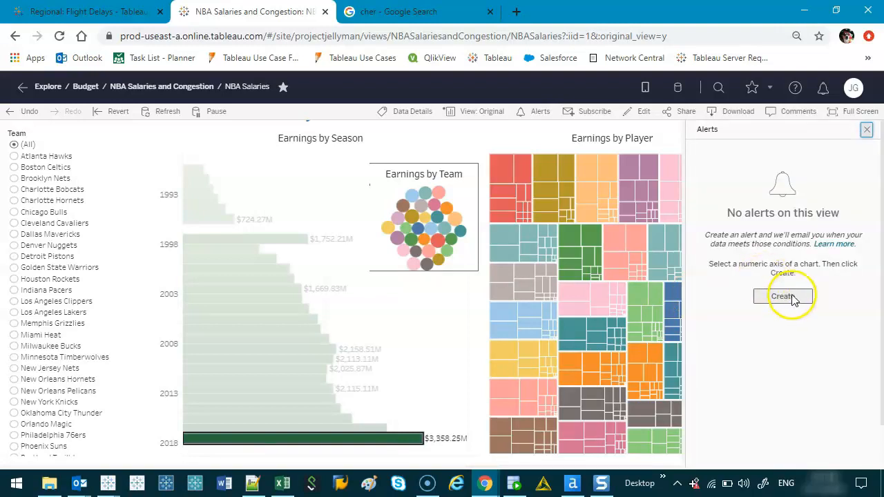
left_click(783, 296)
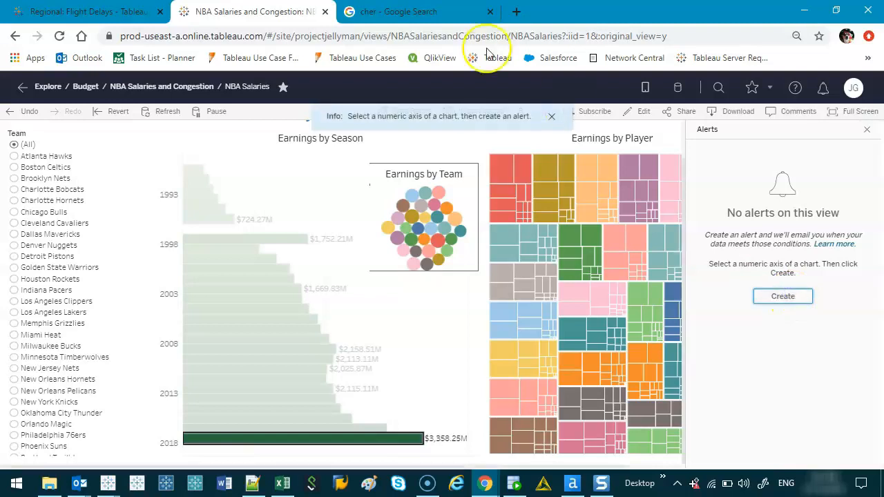
mouse_move(404, 123)
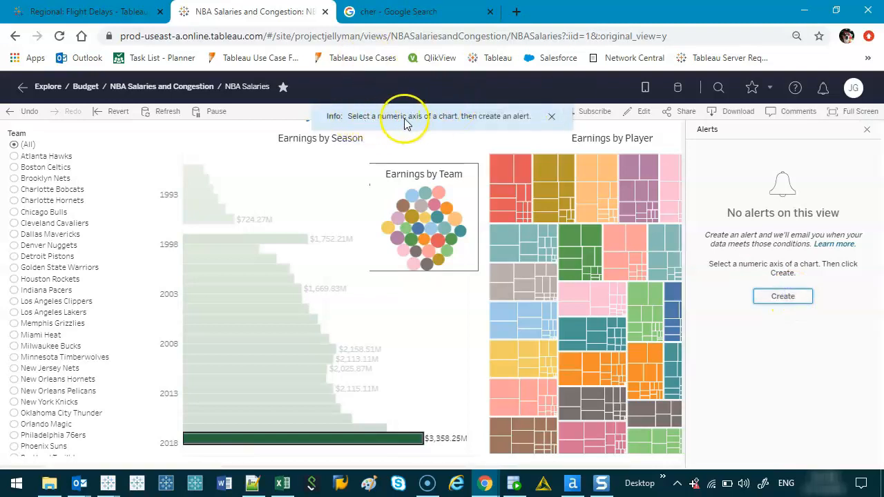
mouse_move(376, 391)
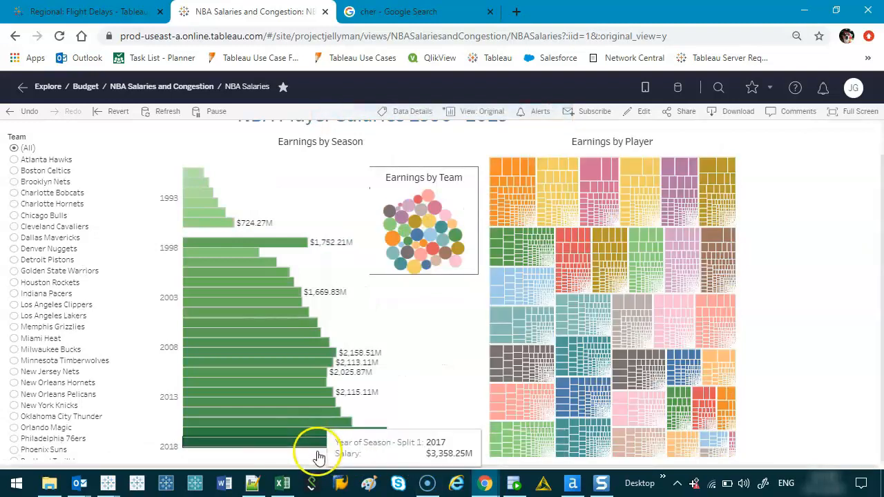
mouse_move(289, 292)
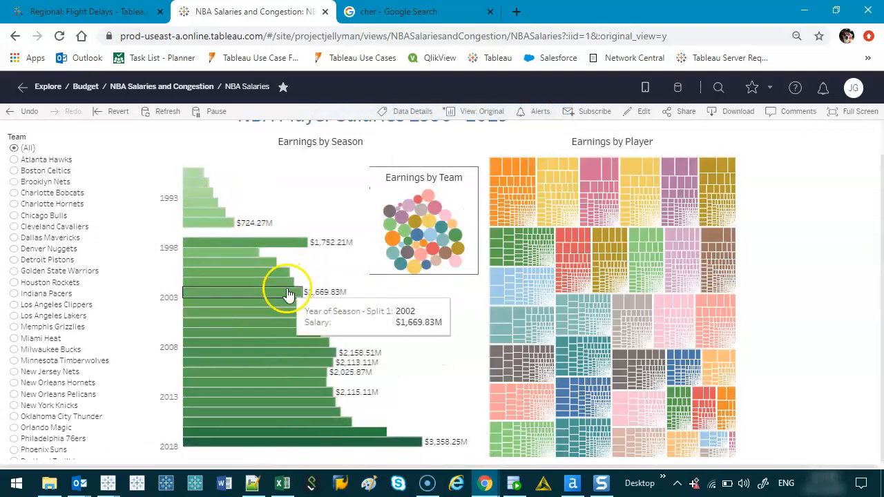
mouse_move(346, 318)
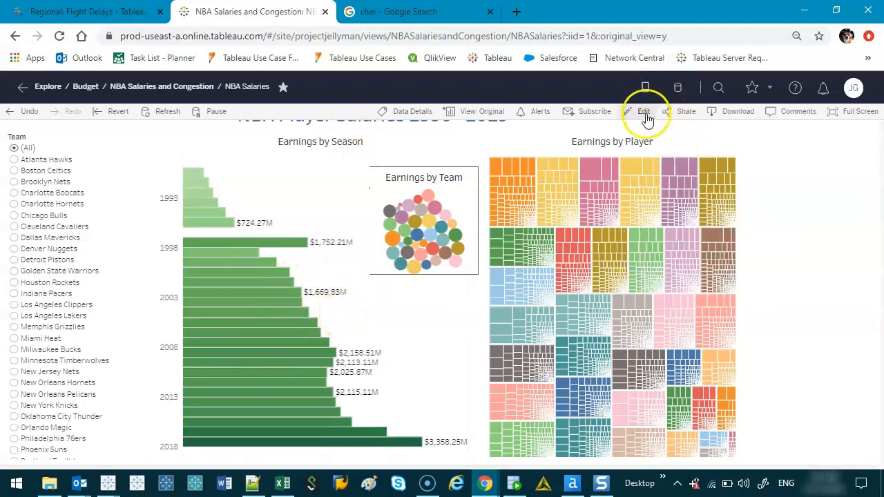
In edit mode, show the SUM(Salary) axis under Earnings by Season, then save the workbook.
left_click(643, 111)
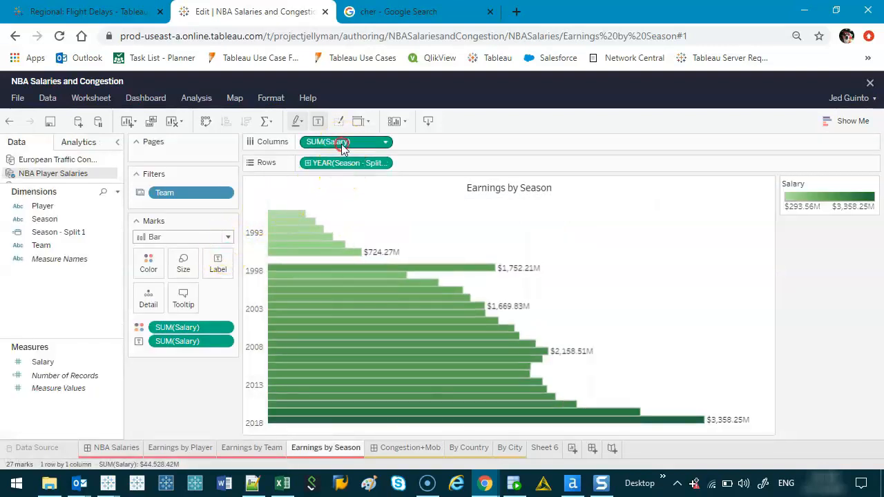
left_click(343, 141)
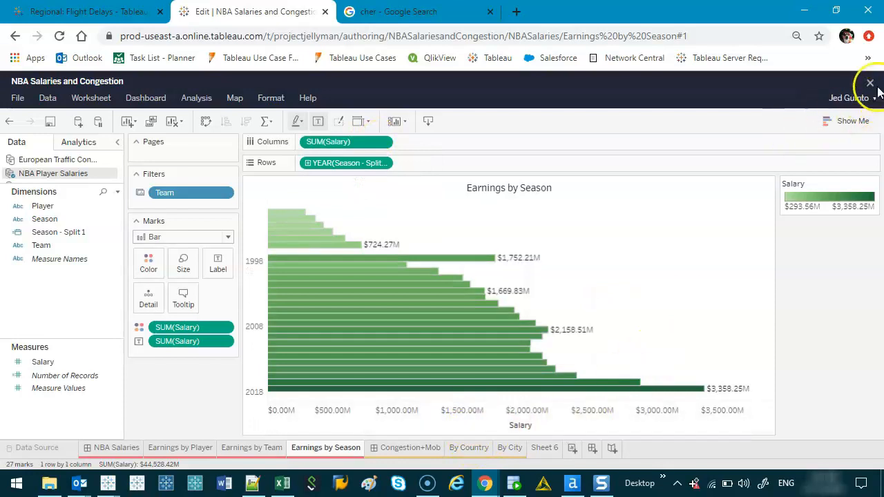
left_click(871, 83)
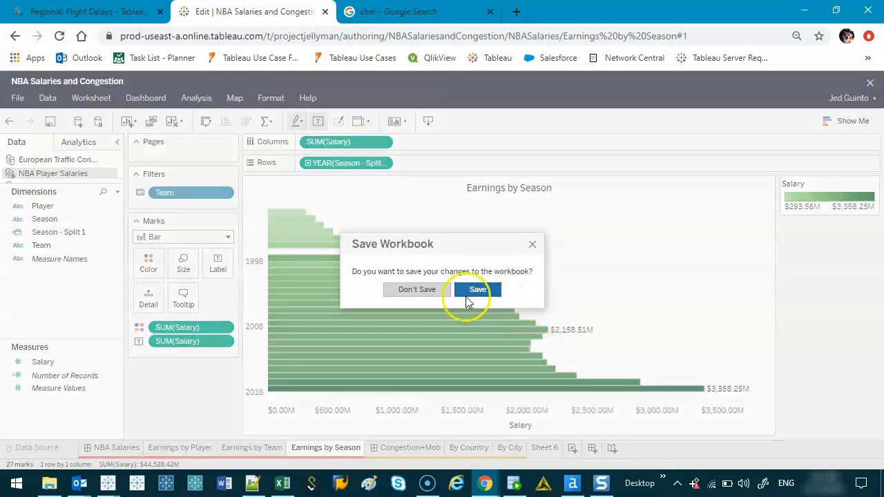
left_click(477, 289)
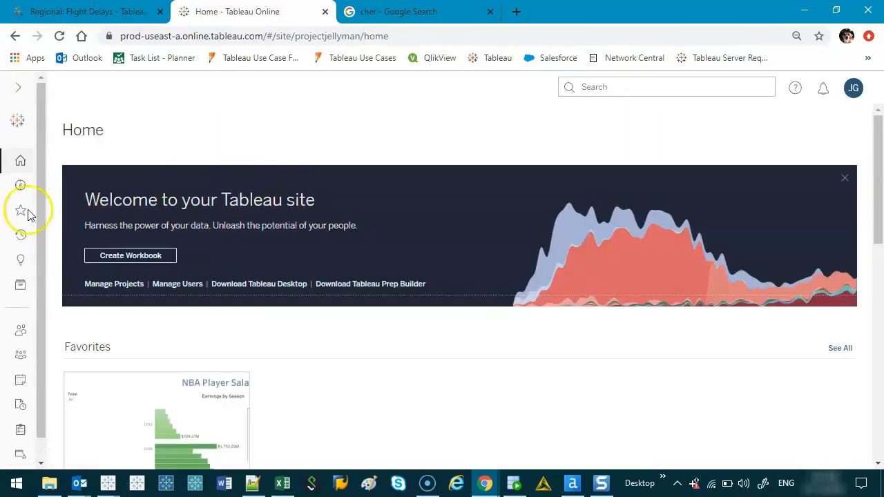
Open NBA Salaries from Favorites and switch from the North custom view to Original.
scroll("down", 3)
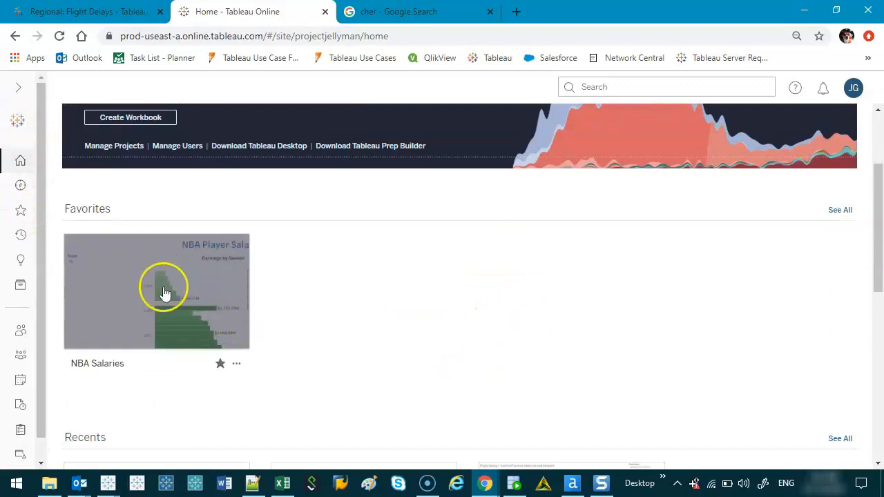
left_click(157, 291)
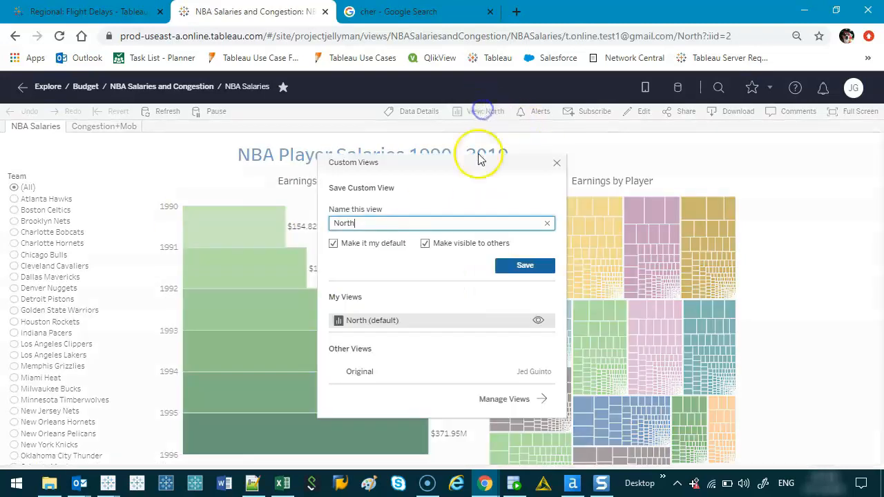
left_click(525, 266)
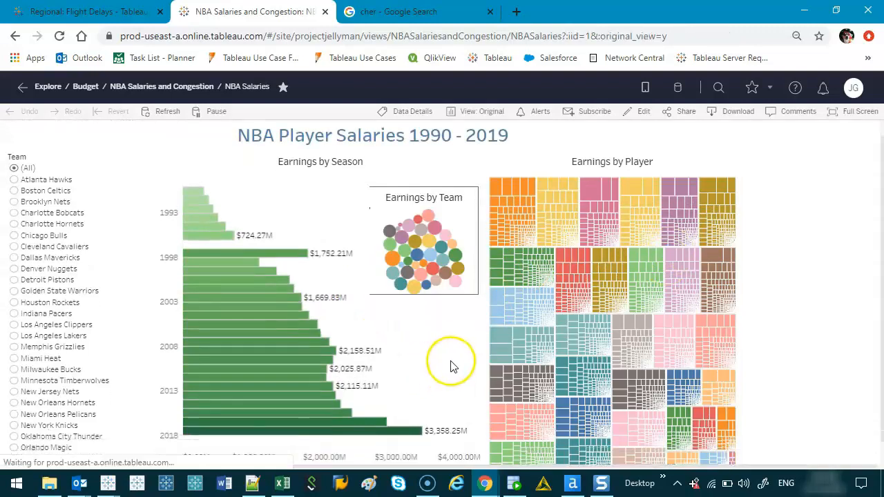
scroll("down", 3)
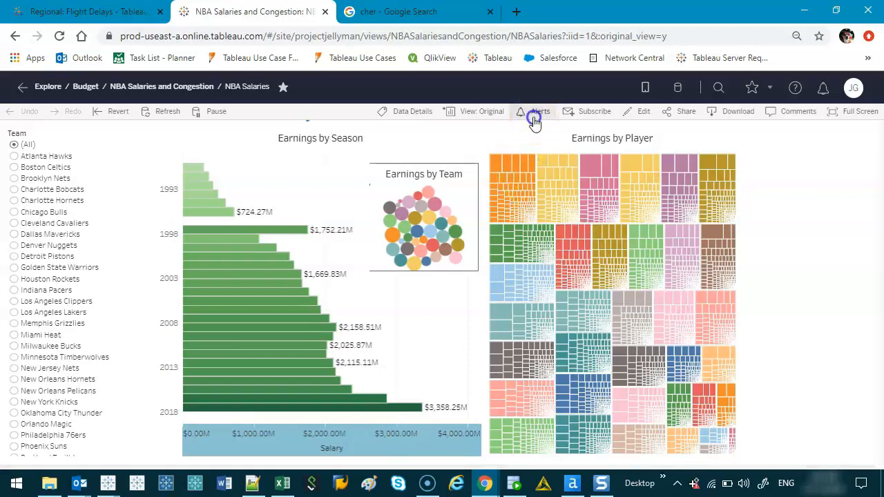
Create a Salary axis alert with condition above or equal to 4,000,000,000.
left_click(534, 112)
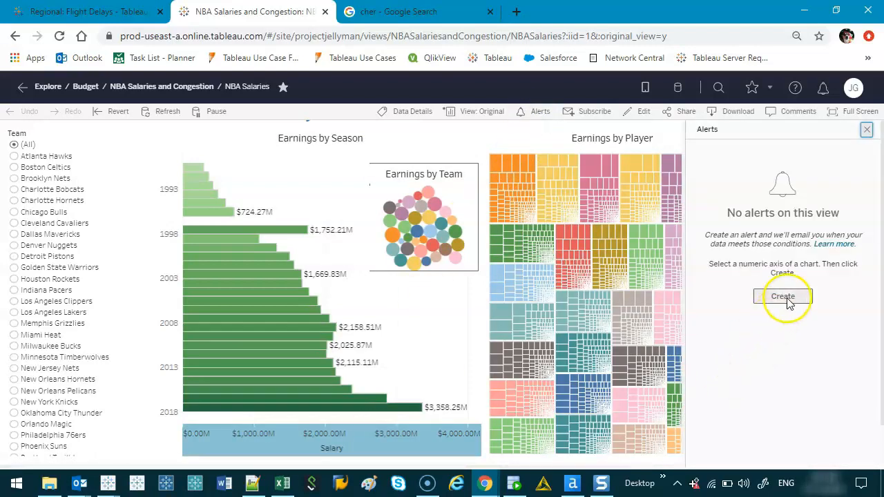
left_click(784, 297)
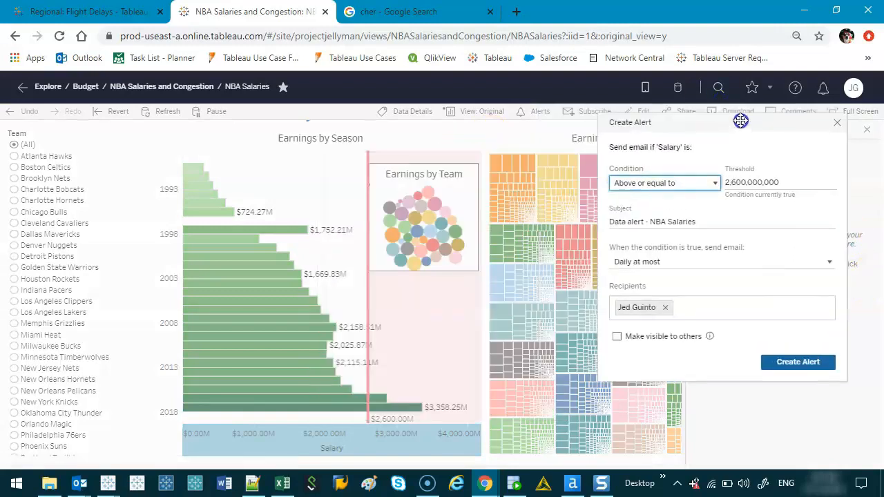
left_click(663, 183)
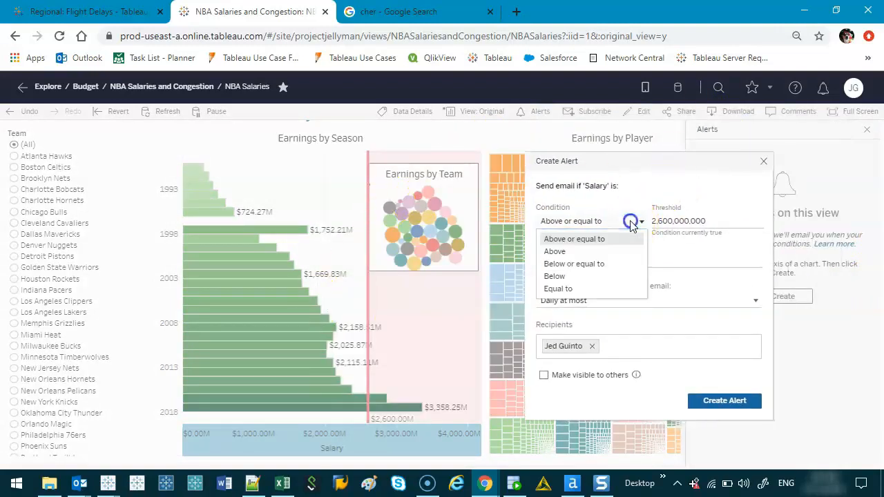
mouse_move(617, 249)
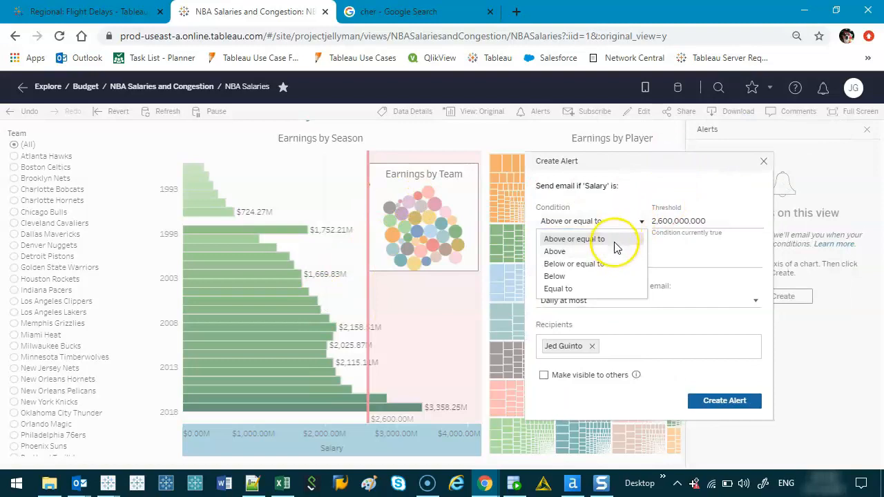
left_click(574, 238)
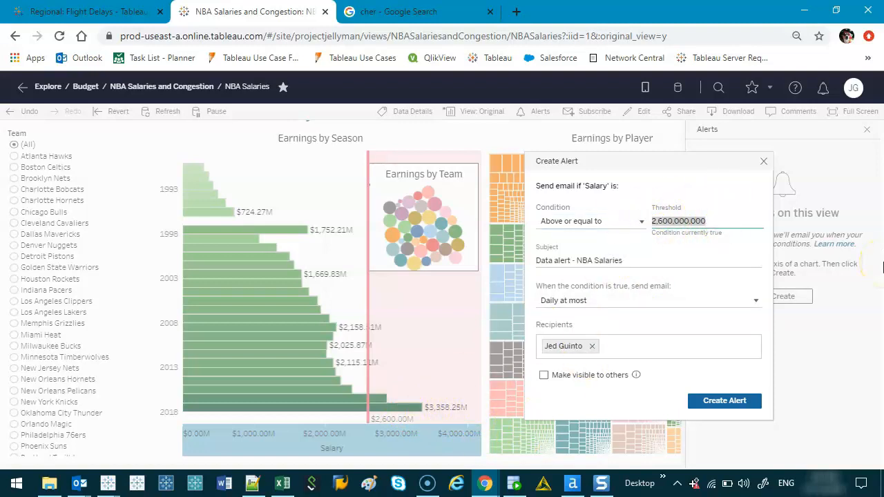
type("10,000,0")
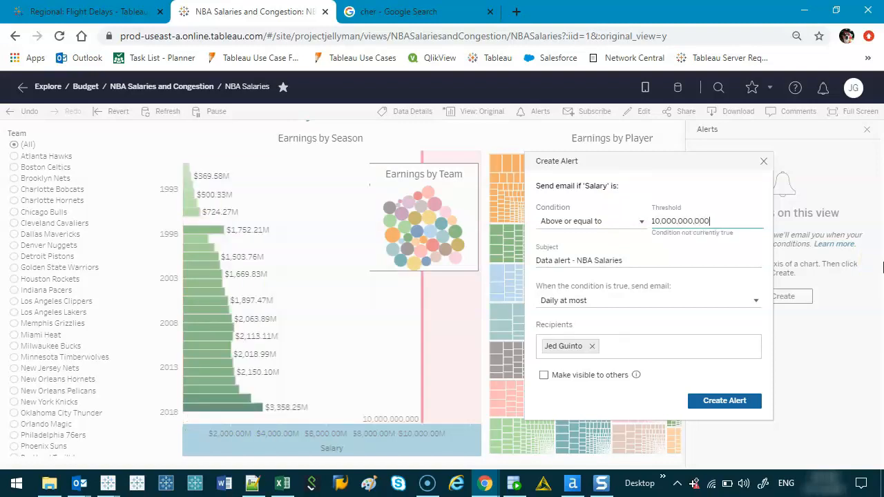
key("backspace")
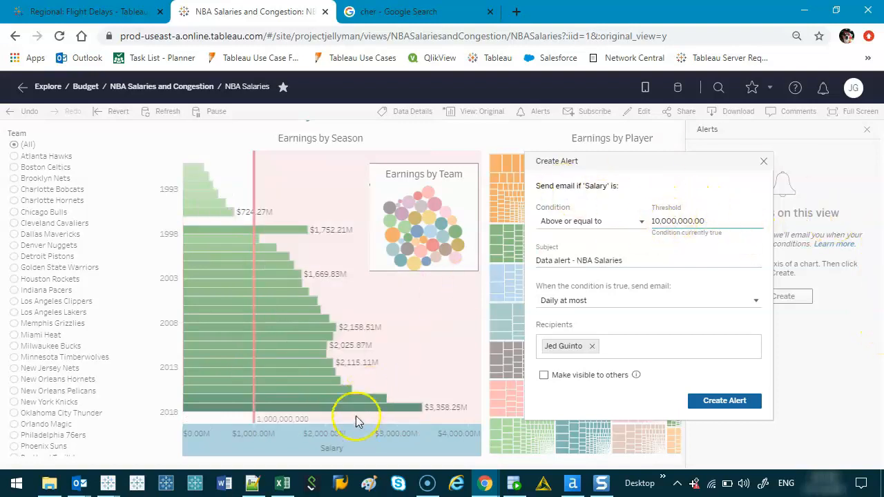
mouse_move(473, 391)
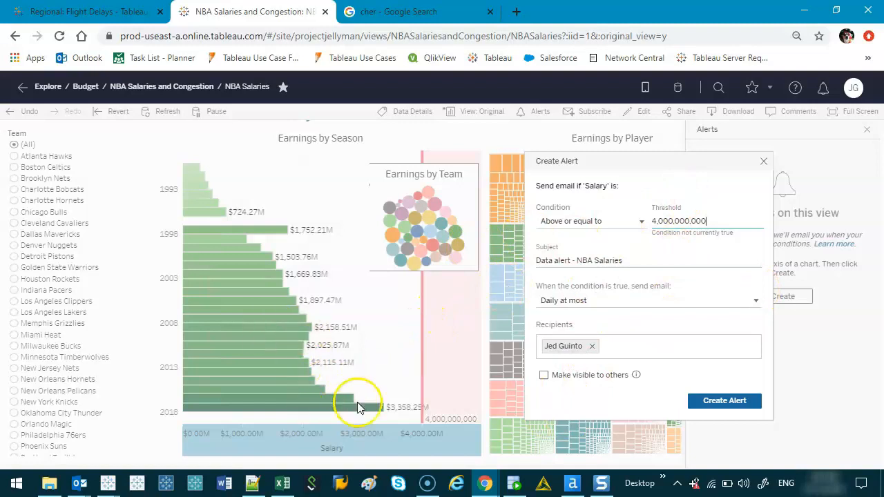
mouse_move(857, 446)
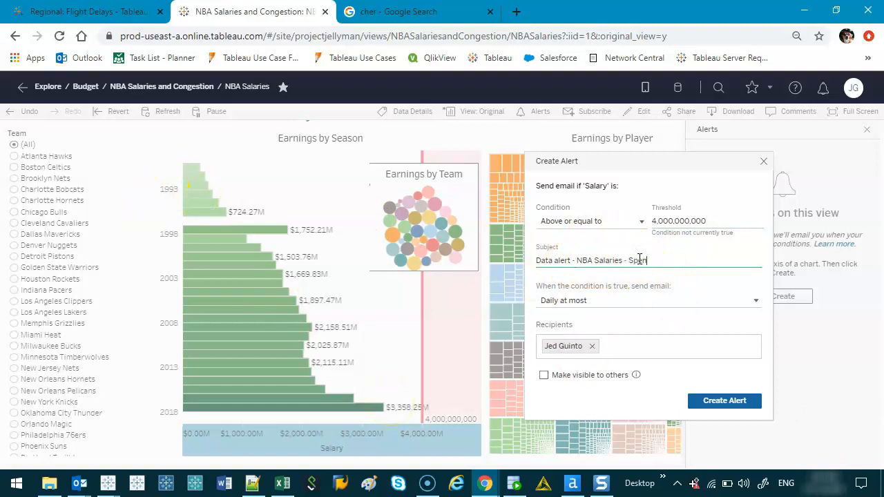
End the alert subject with 'Too Much!' and email it weekly at most.
type("Too Much!")
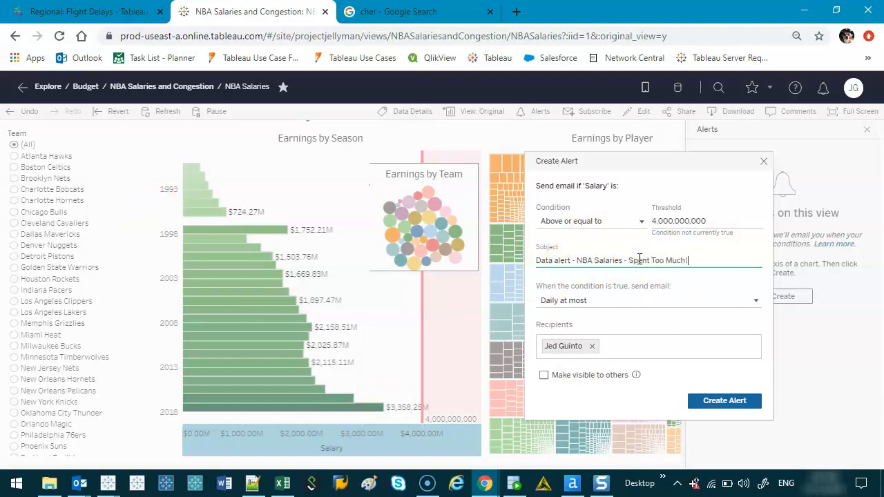
left_click(646, 299)
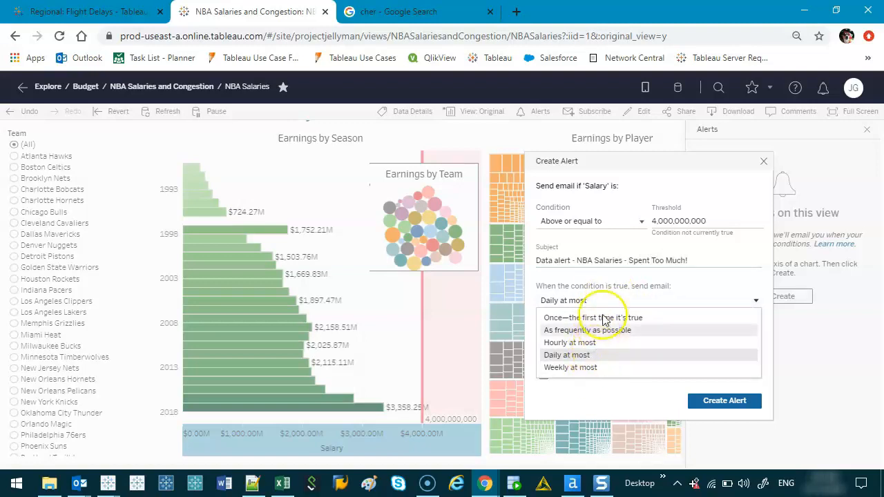
left_click(570, 367)
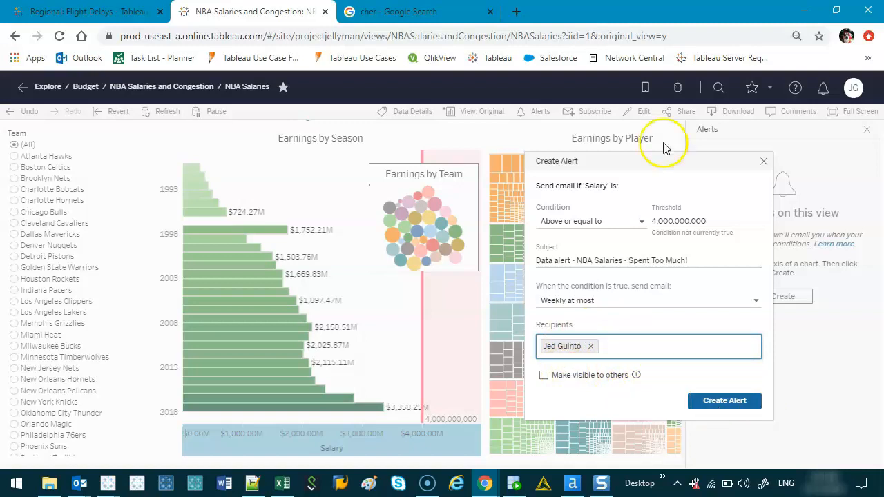
mouse_move(352, 334)
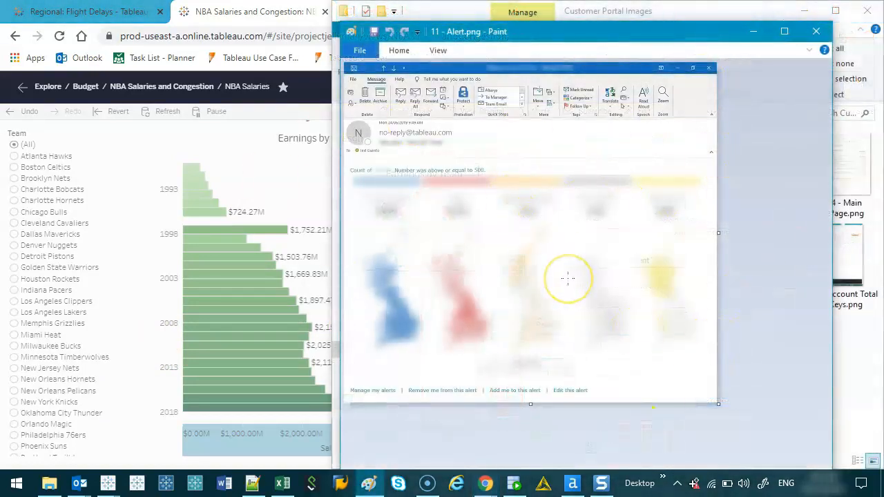
mouse_move(454, 154)
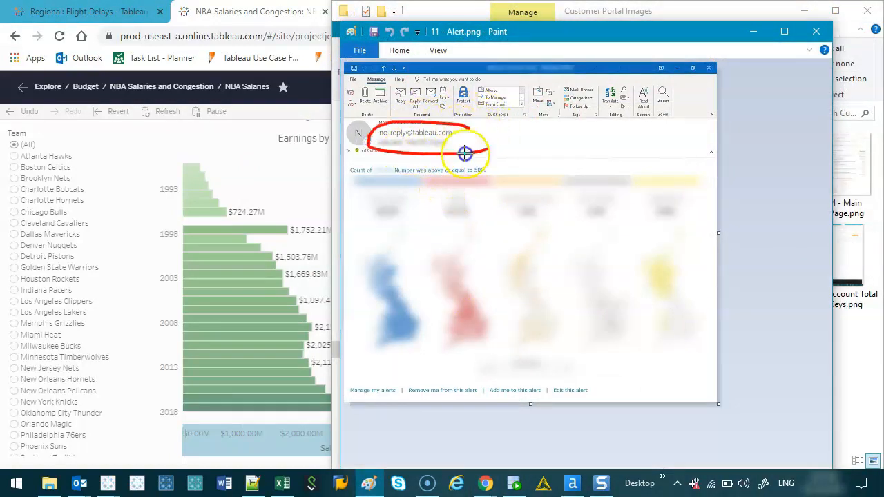
Circle the sender line in red on the 11 - Alert.png email screenshot.
left_click_drag(465, 154, 732, 358)
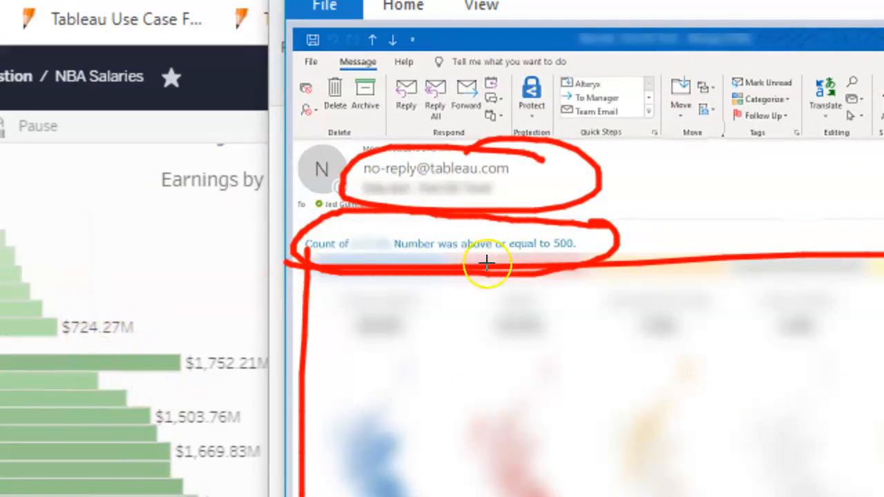
mouse_move(621, 228)
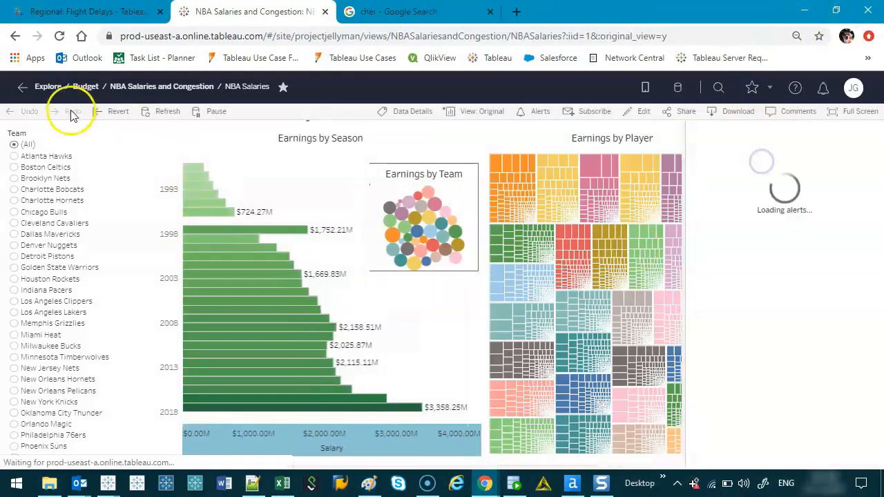
Open the Alerts panel for the NBA Salaries view.
left_click(540, 112)
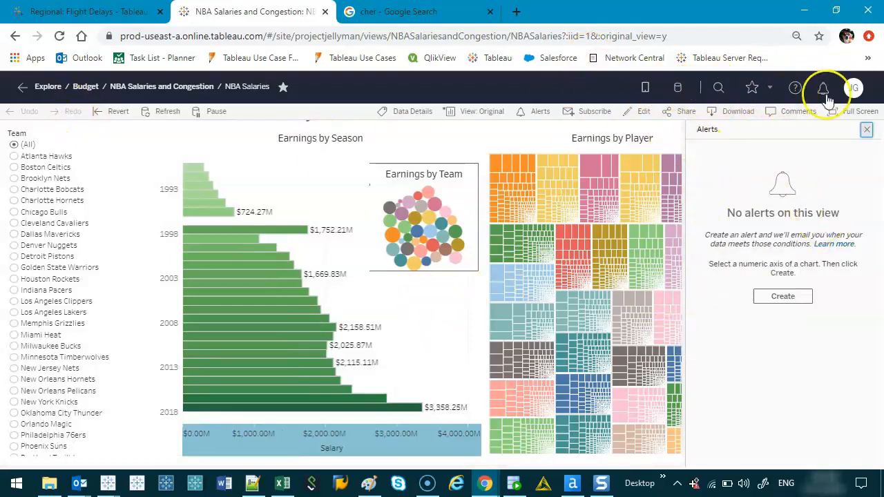
mouse_move(449, 339)
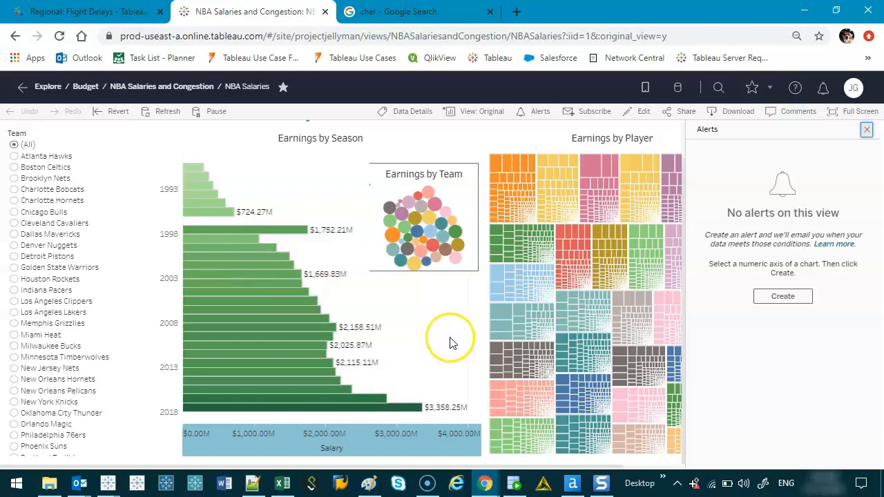